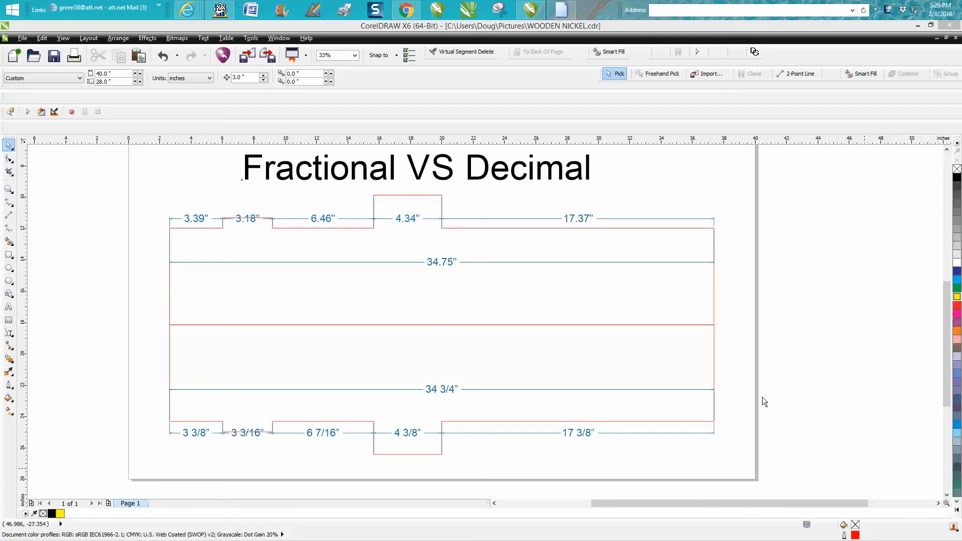
mouse_move(10, 335)
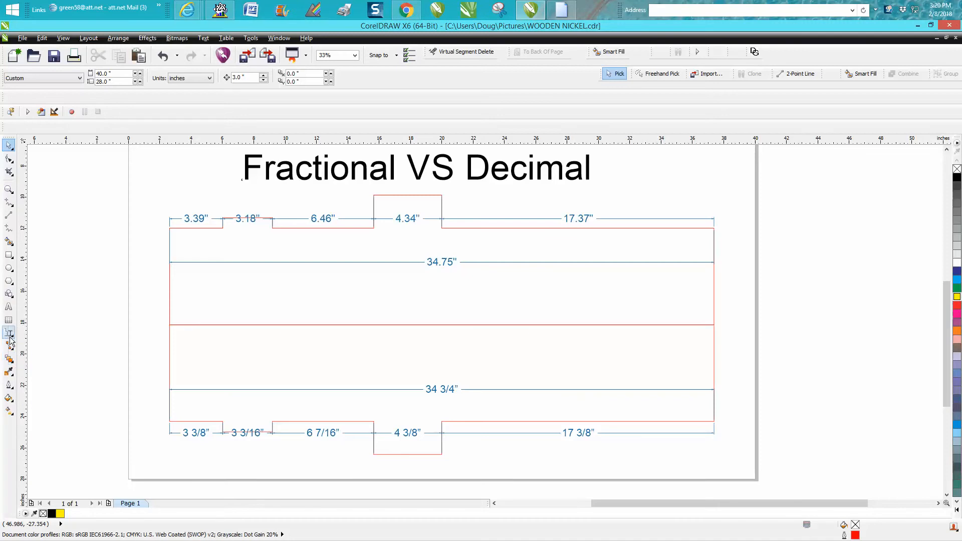
- Delete the fractional dimension lines and the lower outline copy, keeping the decimal-dimensioned shape
click(9, 334)
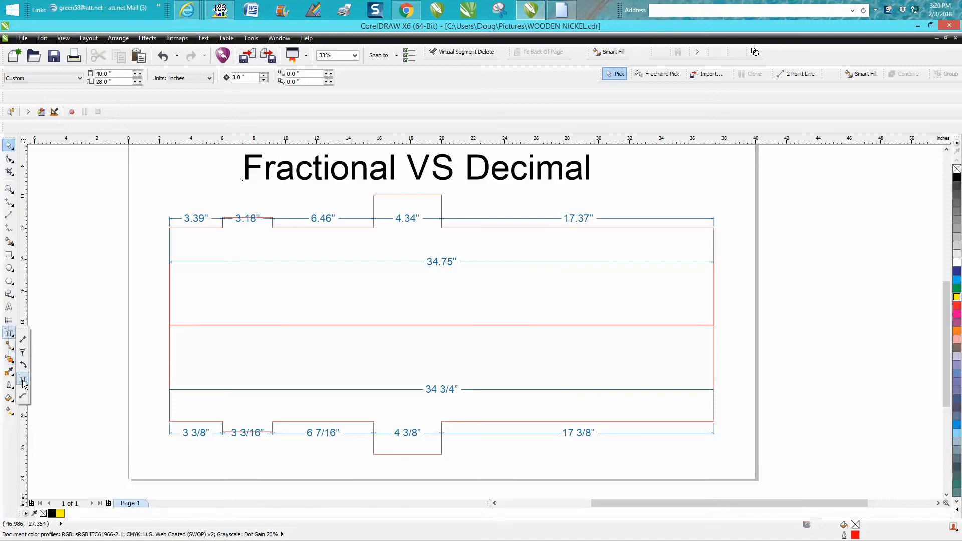
mouse_move(22, 382)
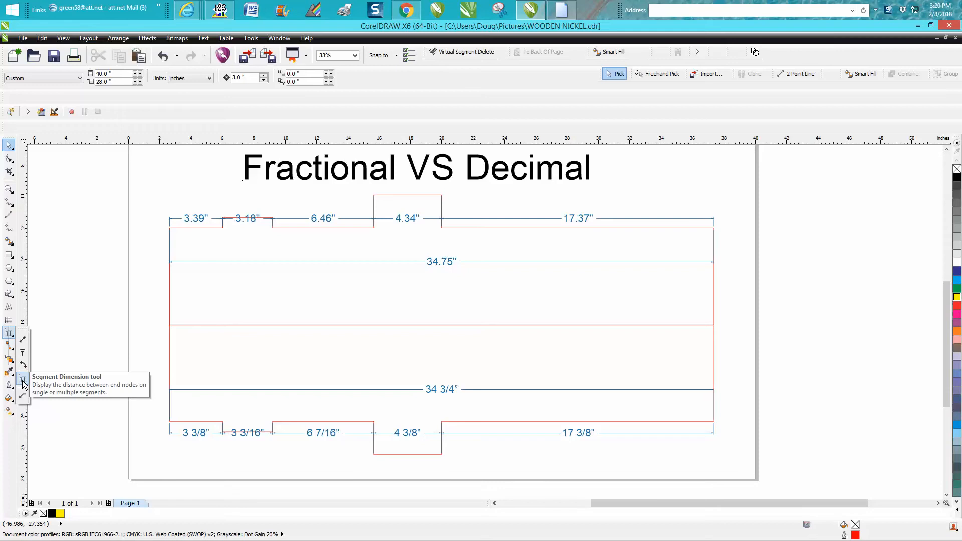
mouse_move(180, 252)
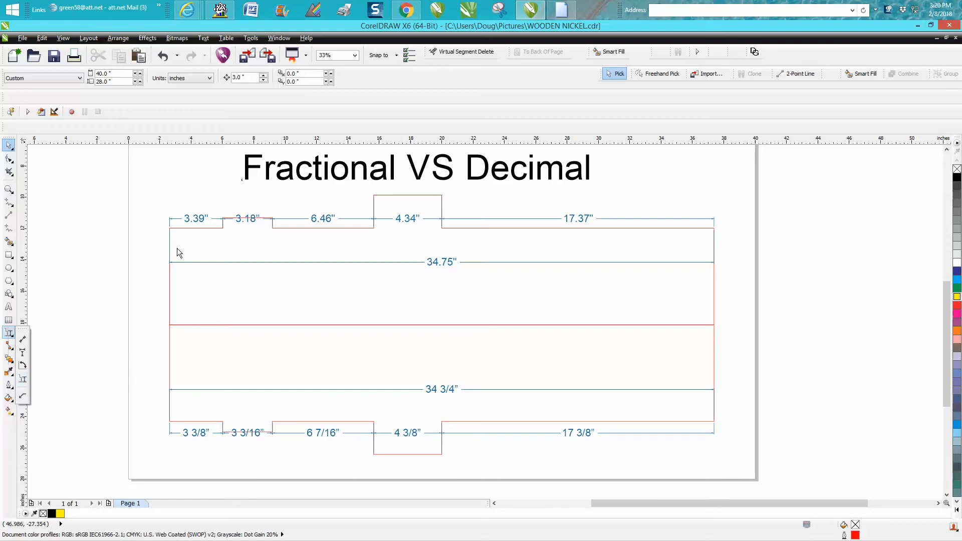
mouse_move(194, 224)
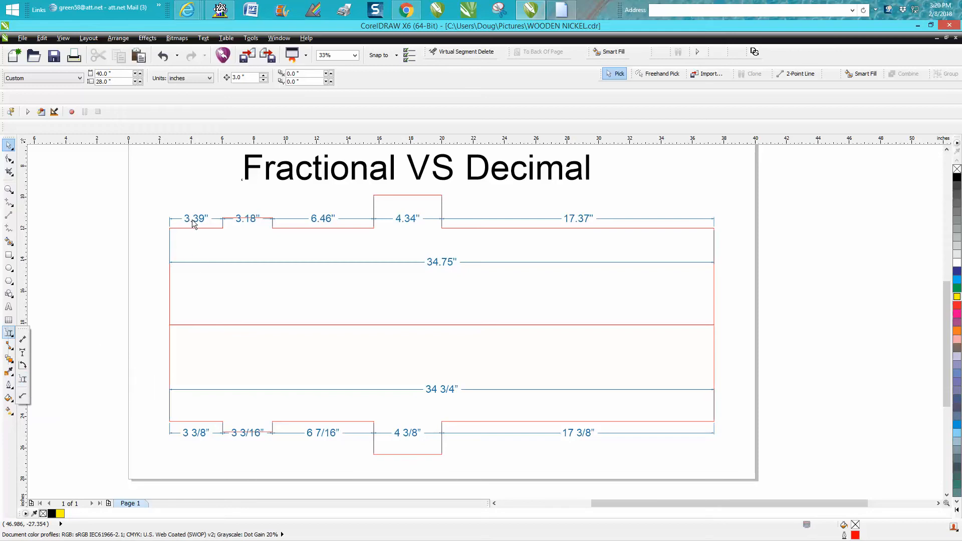
mouse_move(203, 225)
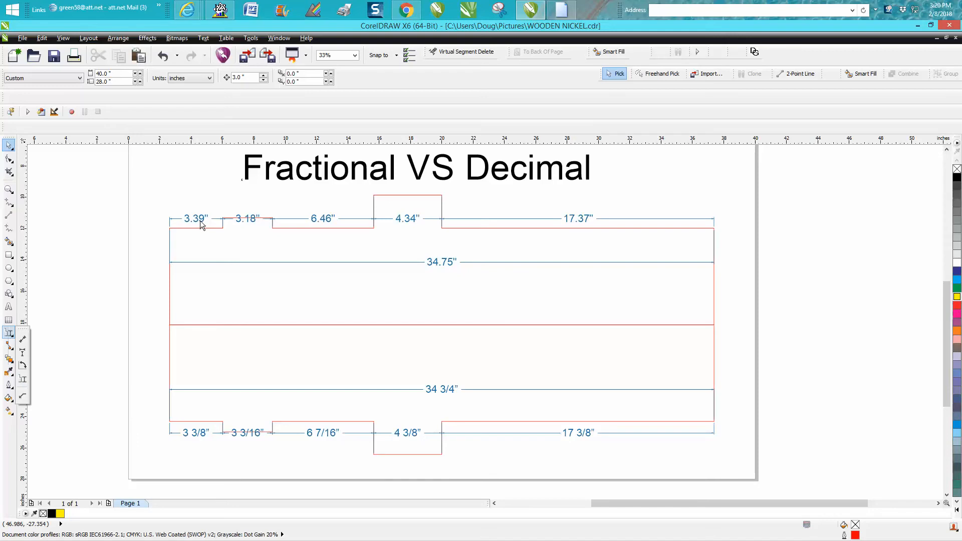
mouse_move(444, 270)
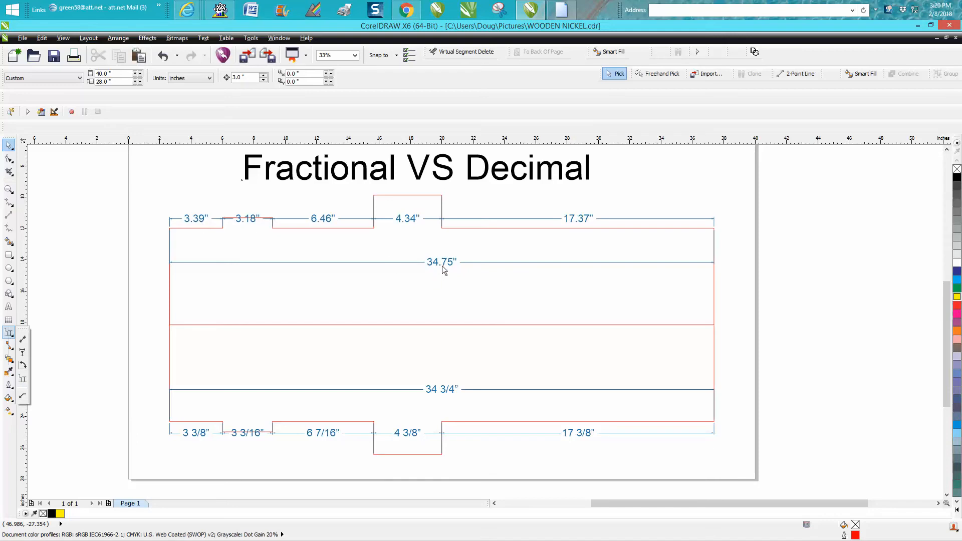
mouse_move(472, 233)
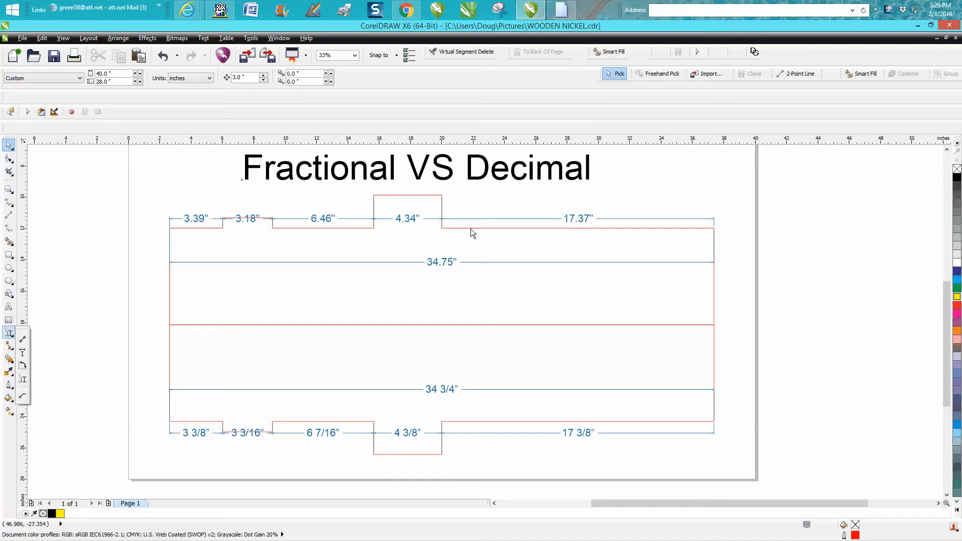
mouse_move(436, 407)
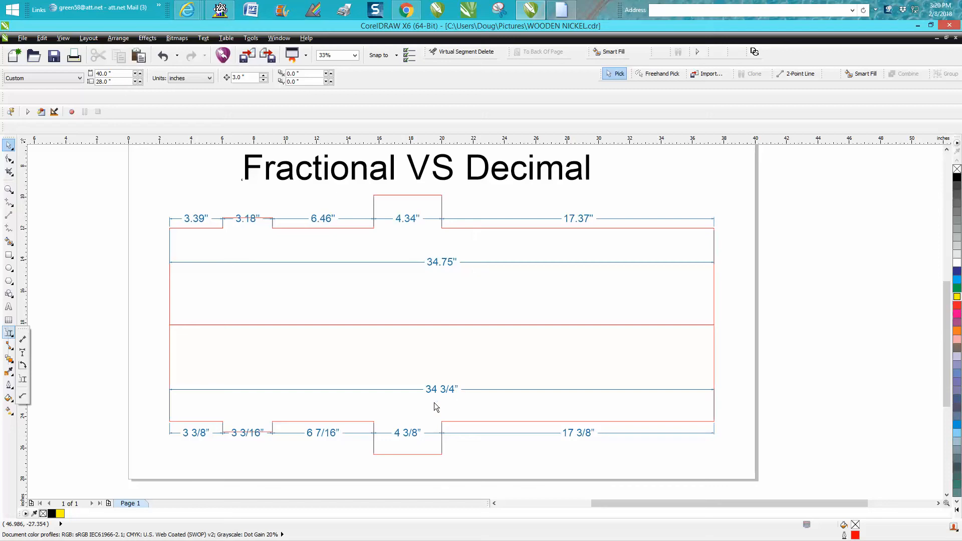
mouse_move(437, 371)
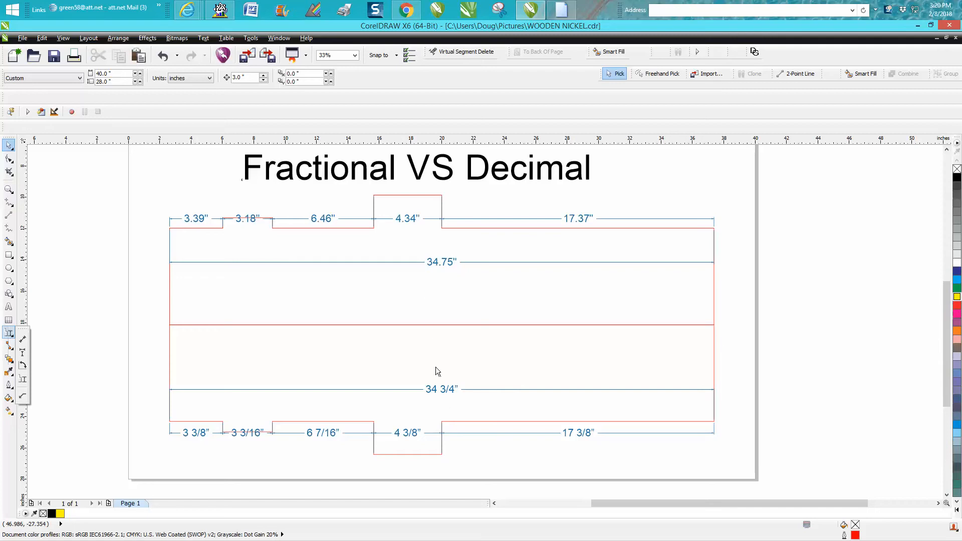
mouse_move(442, 396)
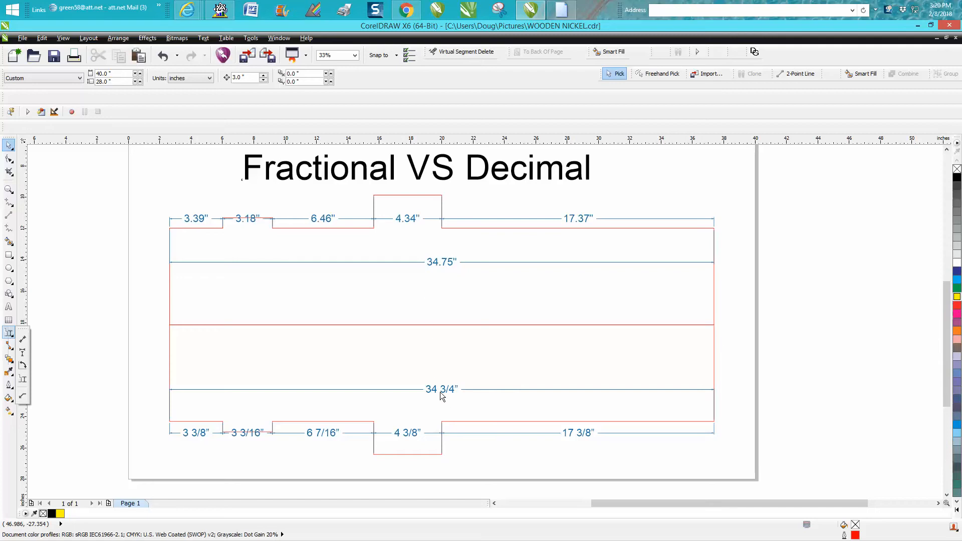
mouse_move(291, 468)
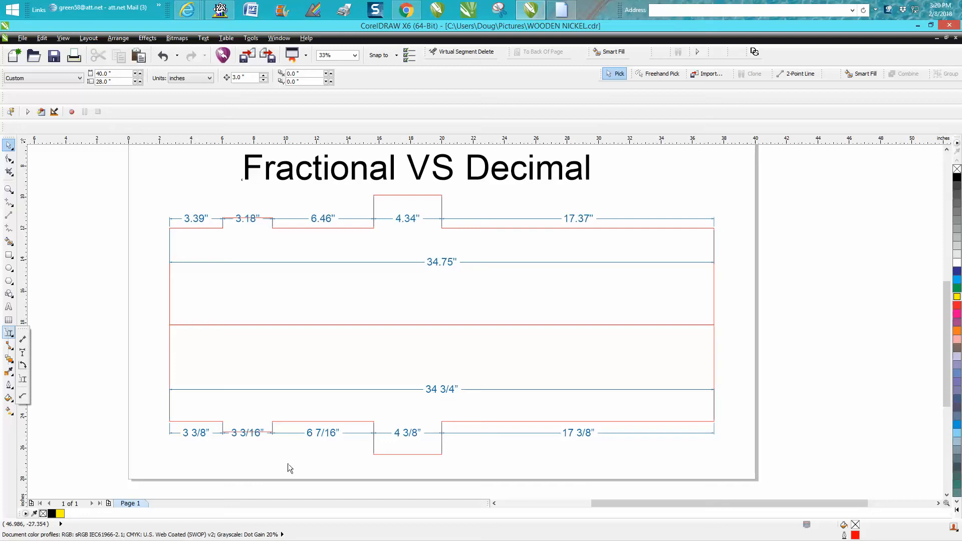
mouse_move(442, 438)
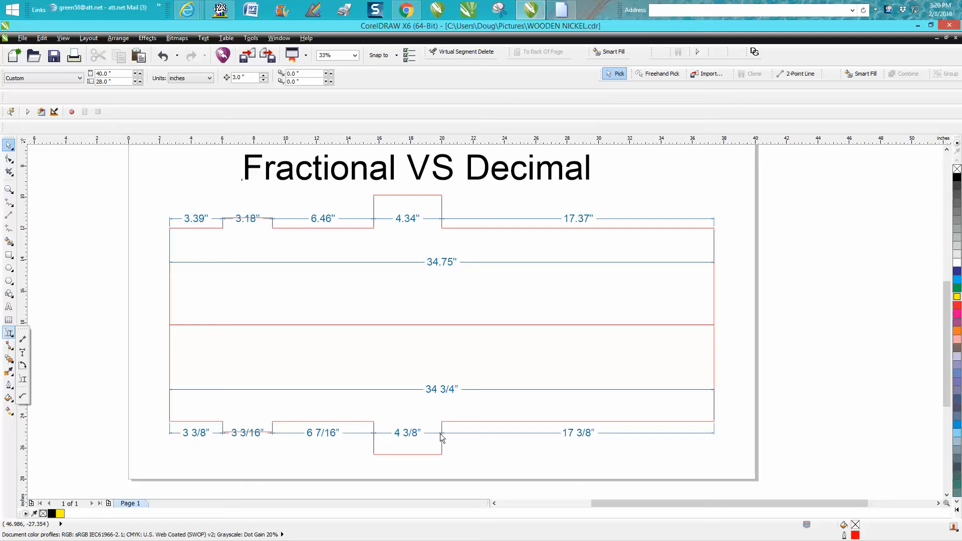
mouse_move(572, 441)
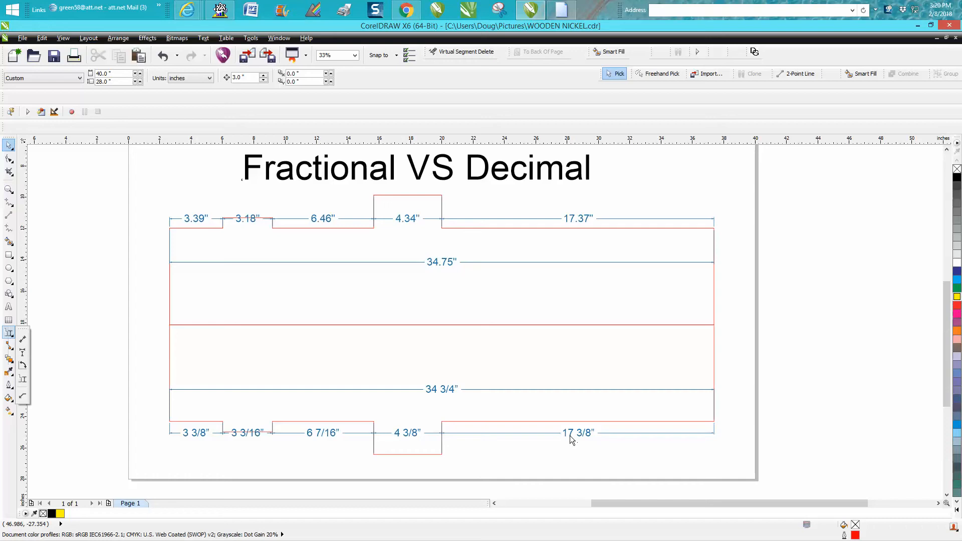
mouse_move(587, 441)
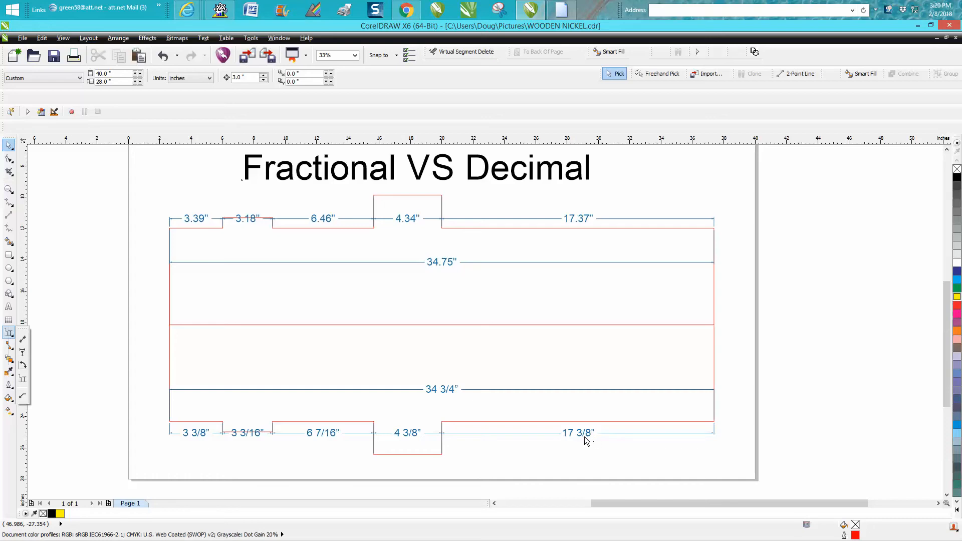
mouse_move(583, 227)
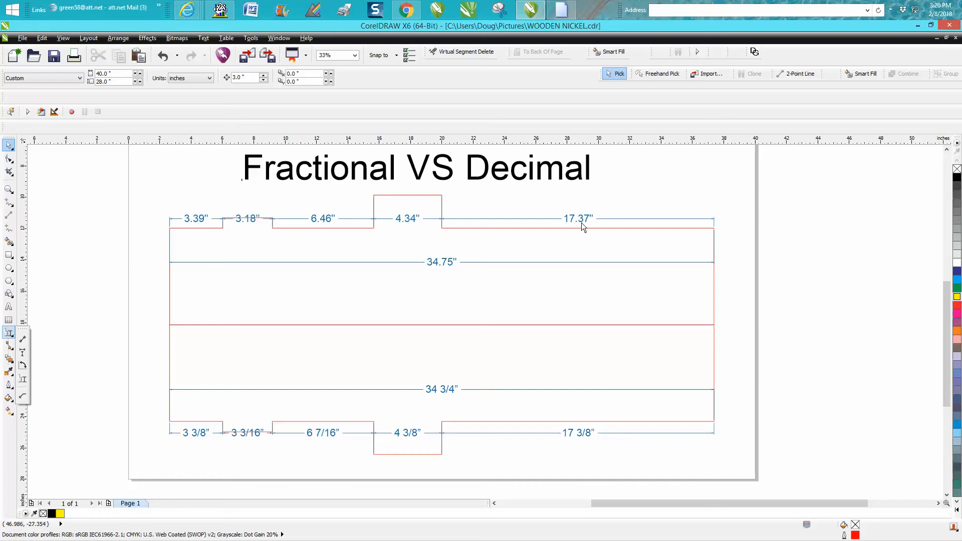
mouse_move(590, 222)
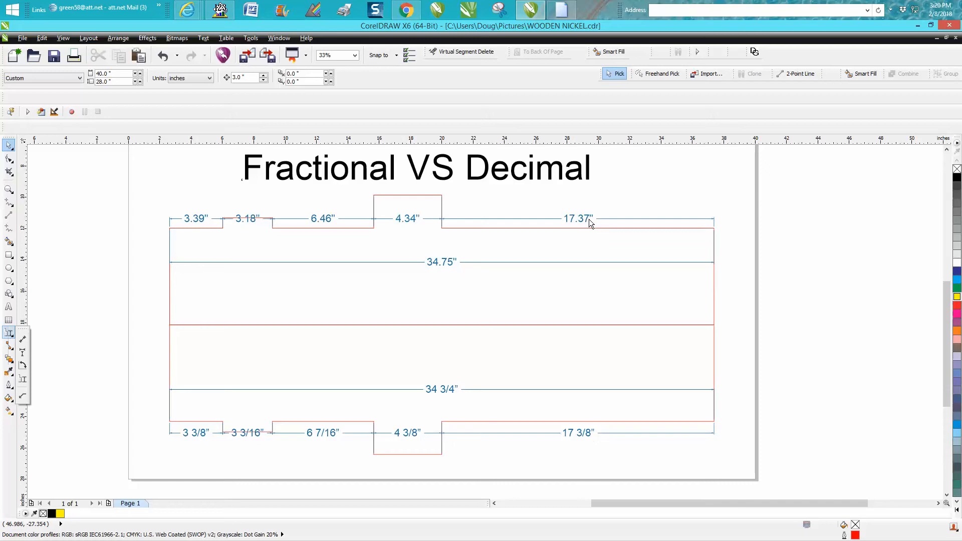
mouse_move(599, 257)
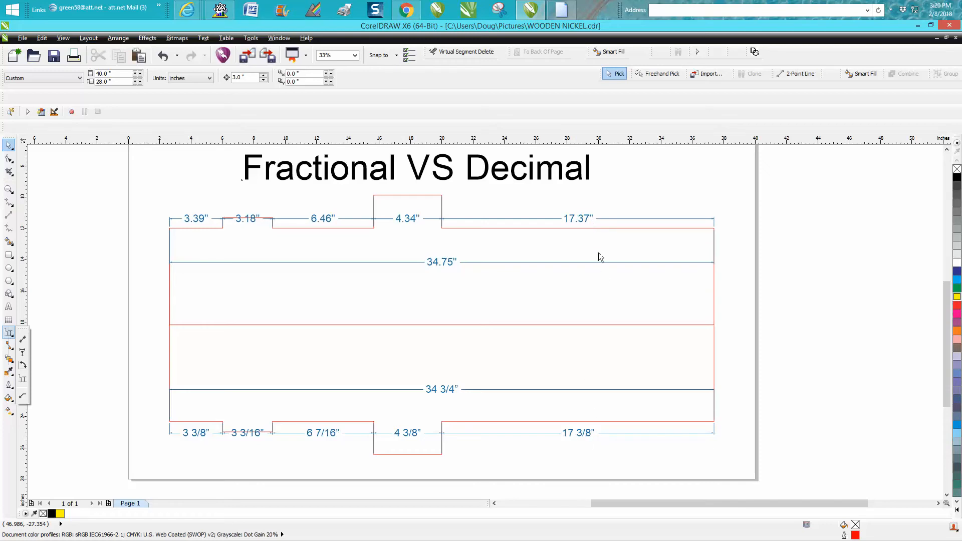
mouse_move(587, 224)
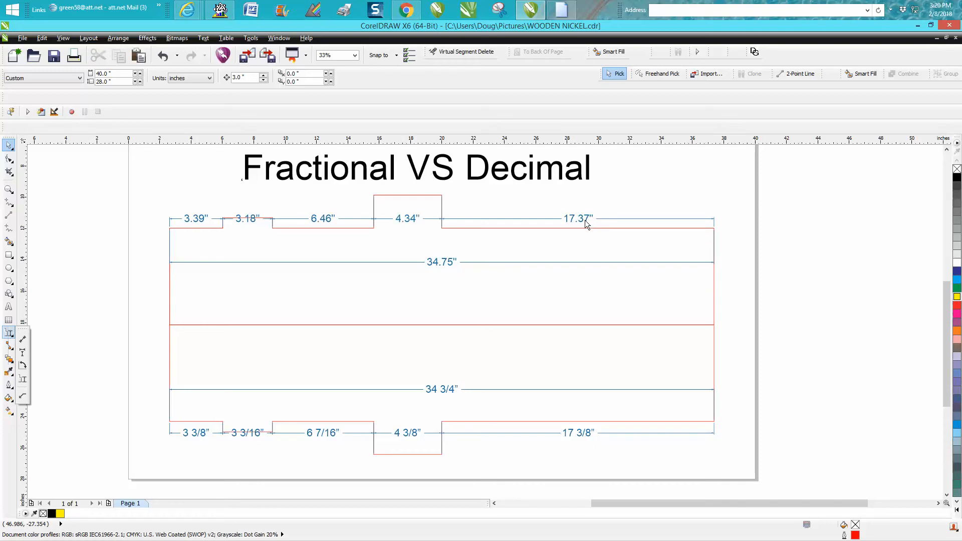
mouse_move(10, 146)
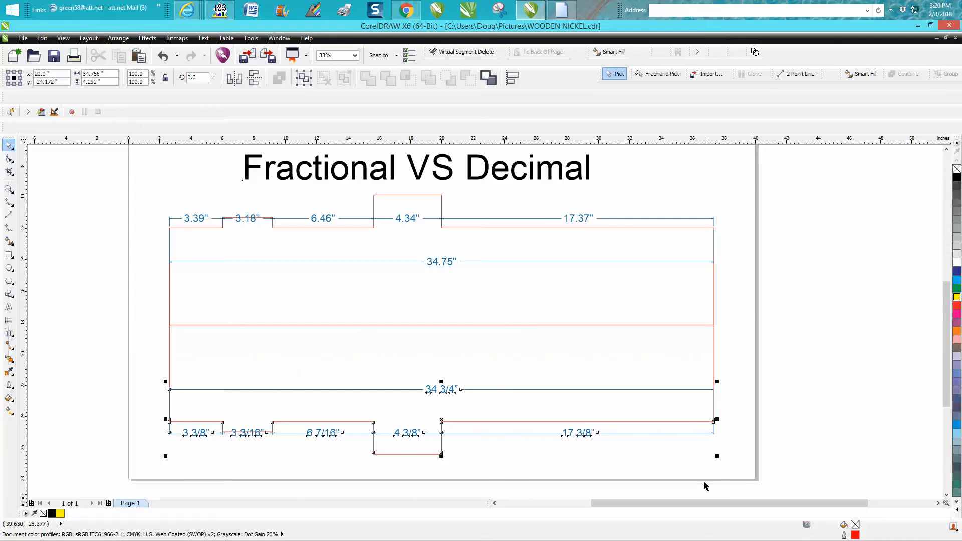
click(33, 365)
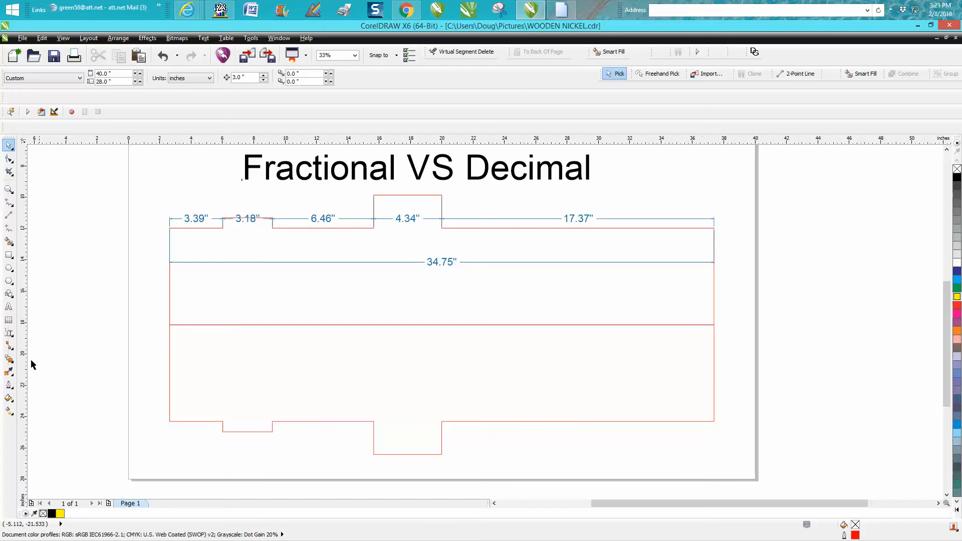
click(9, 333)
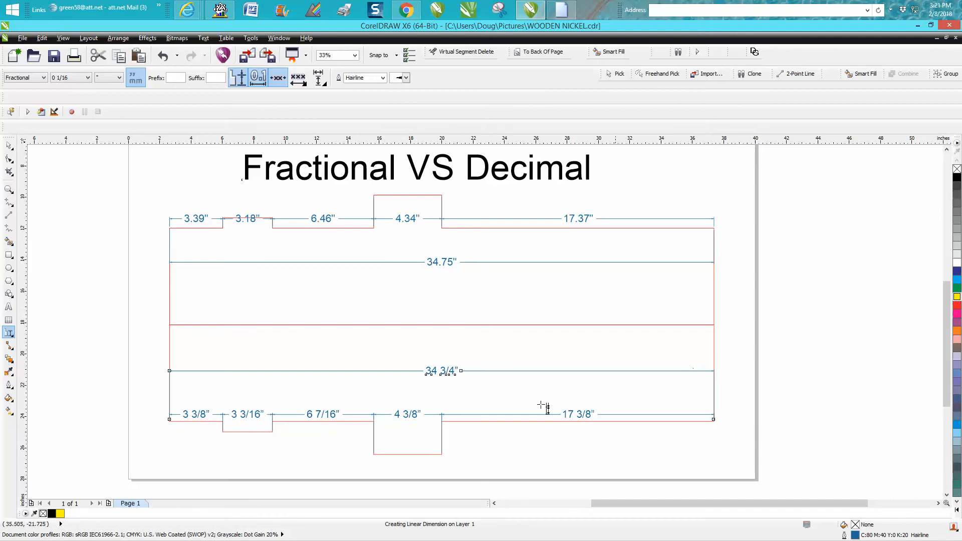
mouse_move(482, 405)
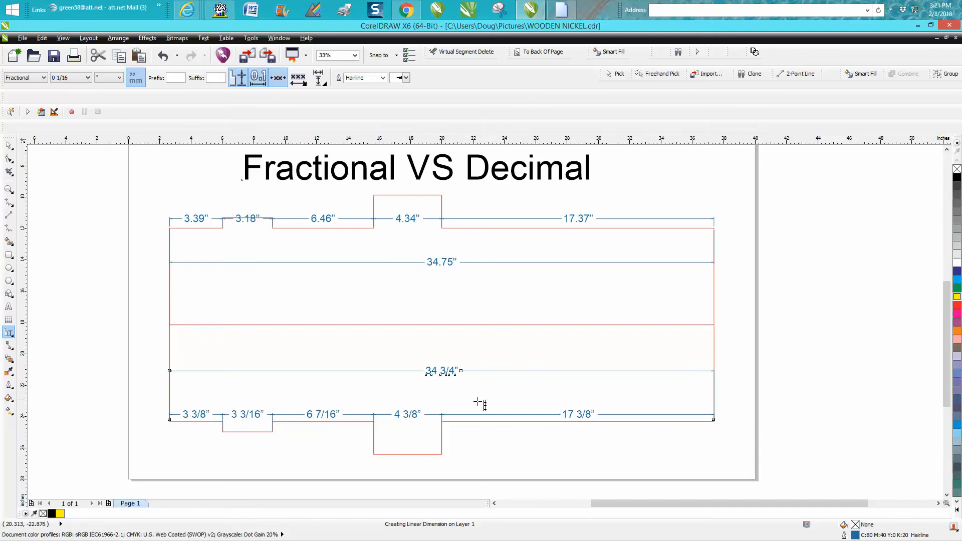
mouse_move(419, 257)
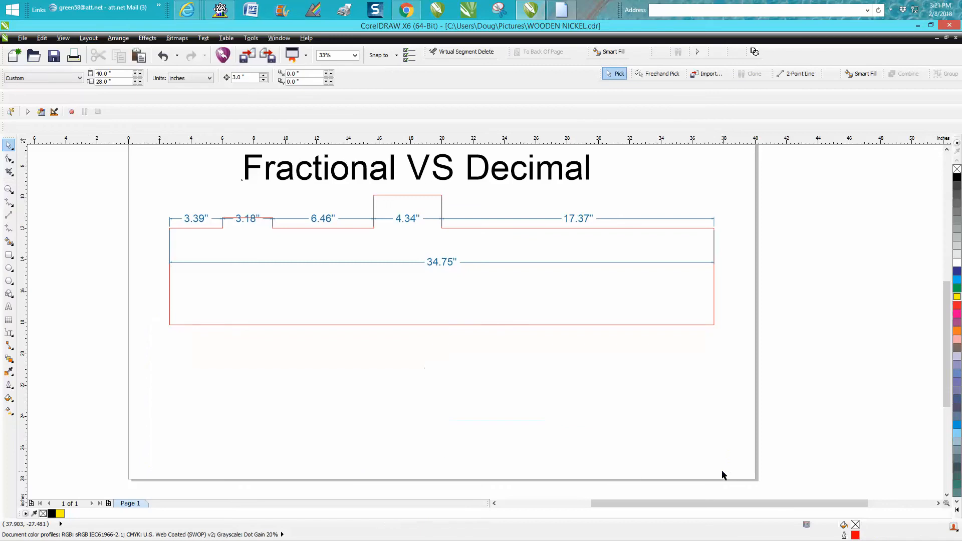
- Open Options and navigate to Toolbox > Dimension Tool settings
click(251, 38)
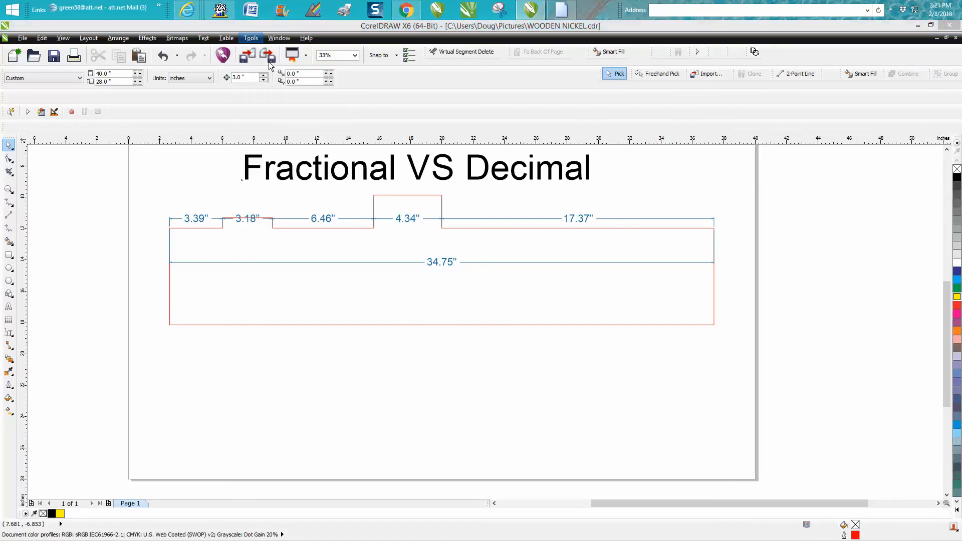
click(251, 38)
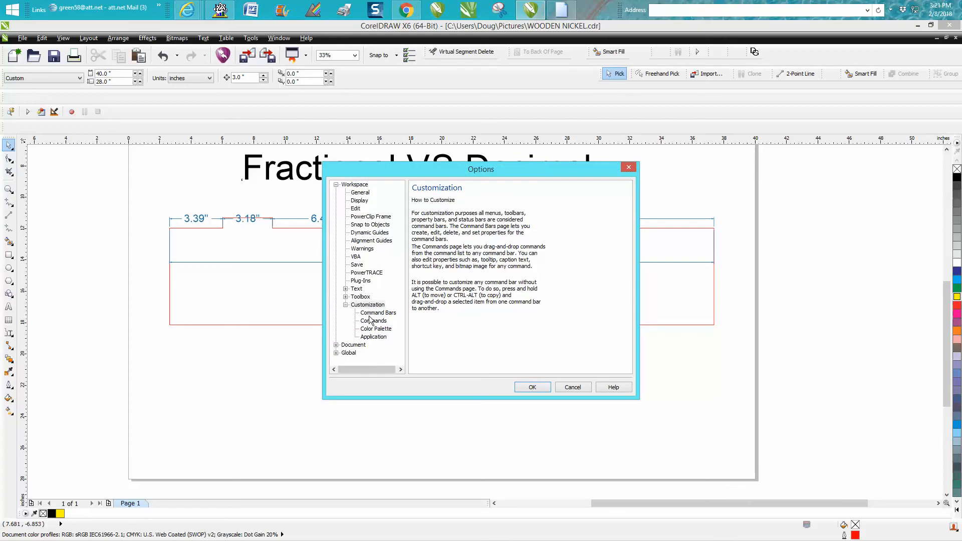
click(346, 296)
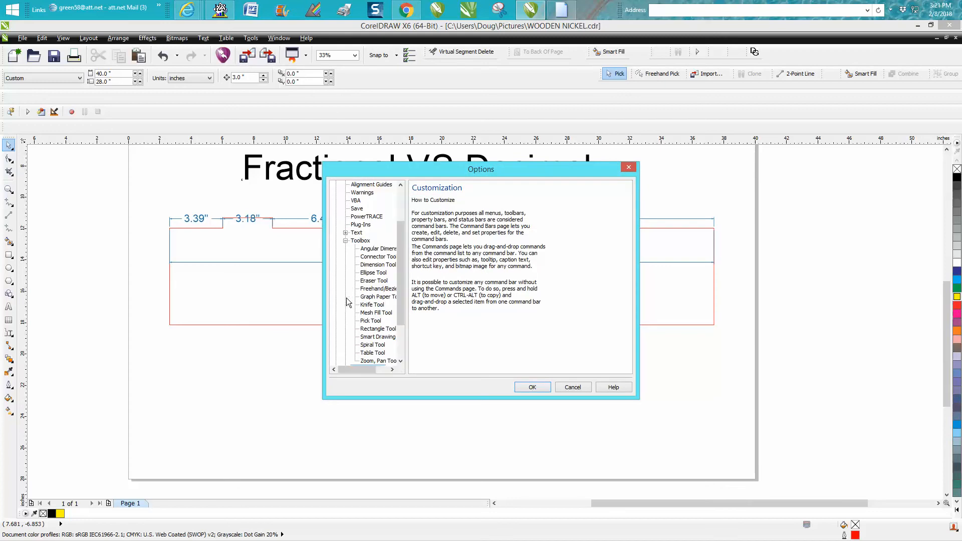
click(377, 265)
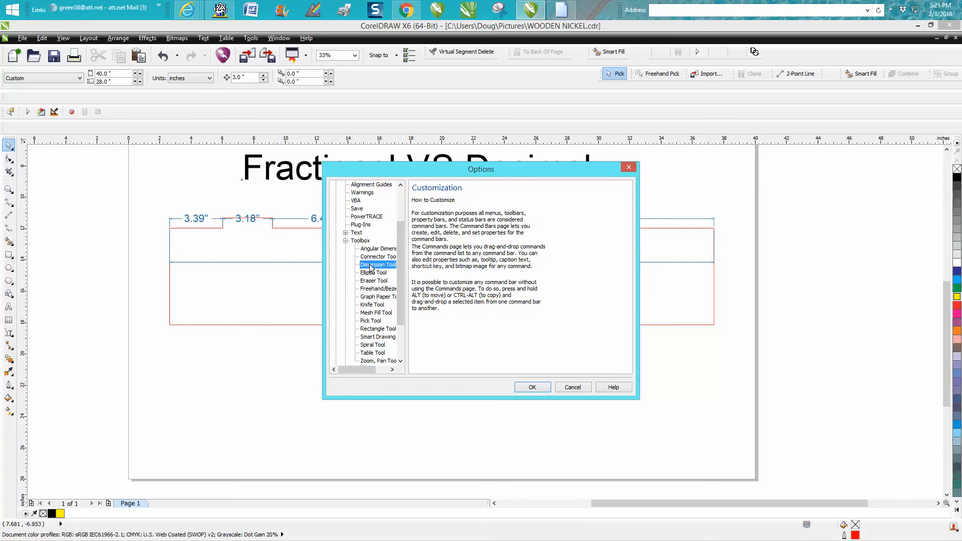
- Set the Dimension Tool to Decimal style with 0.0000 precision and confirm
click(377, 265)
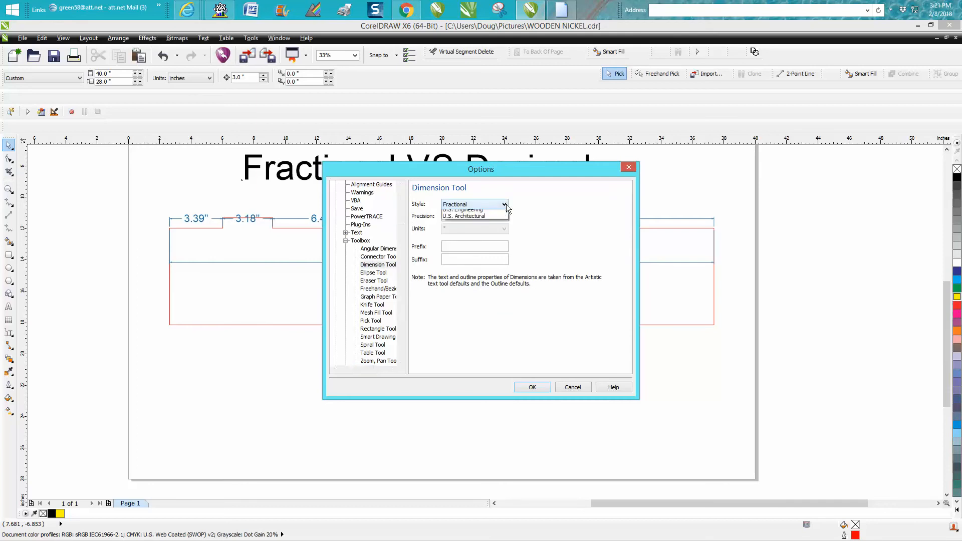
click(505, 204)
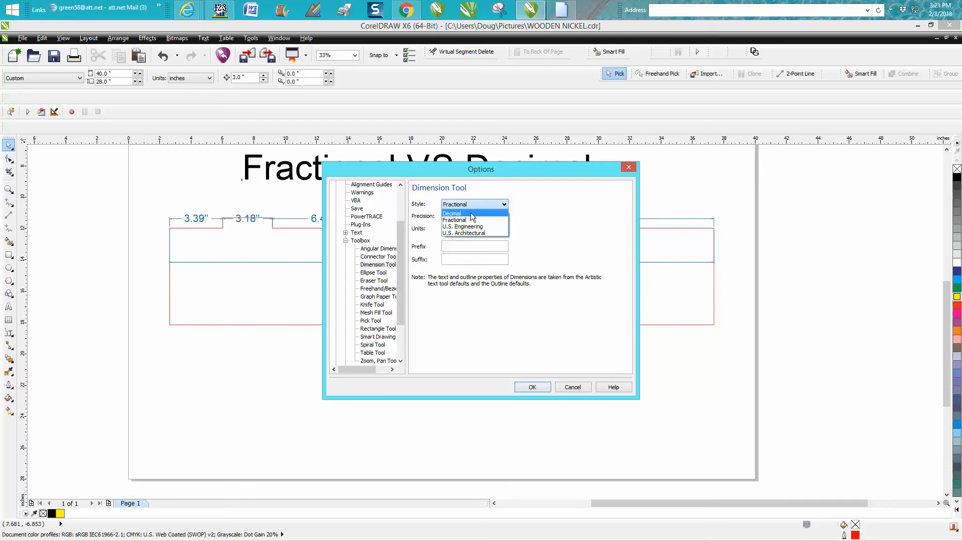
mouse_move(458, 214)
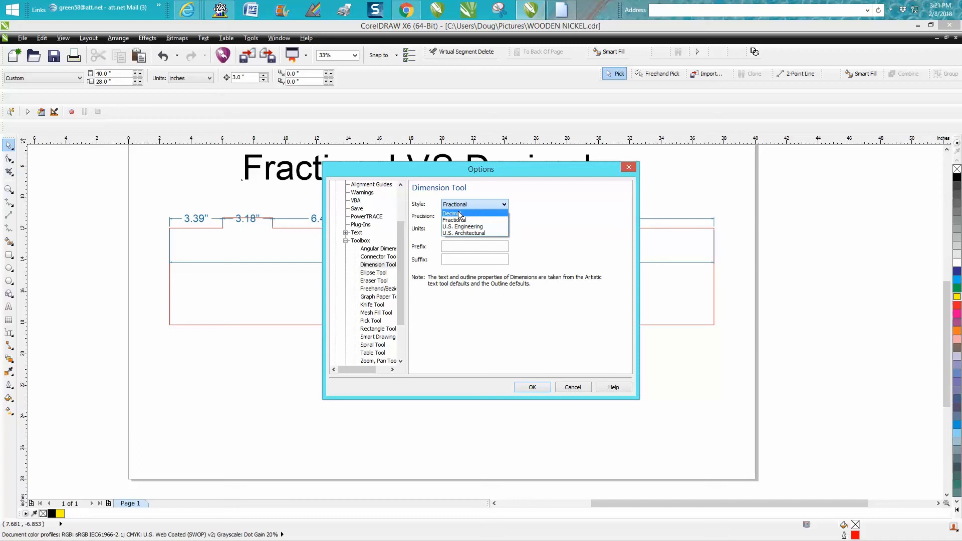
click(454, 213)
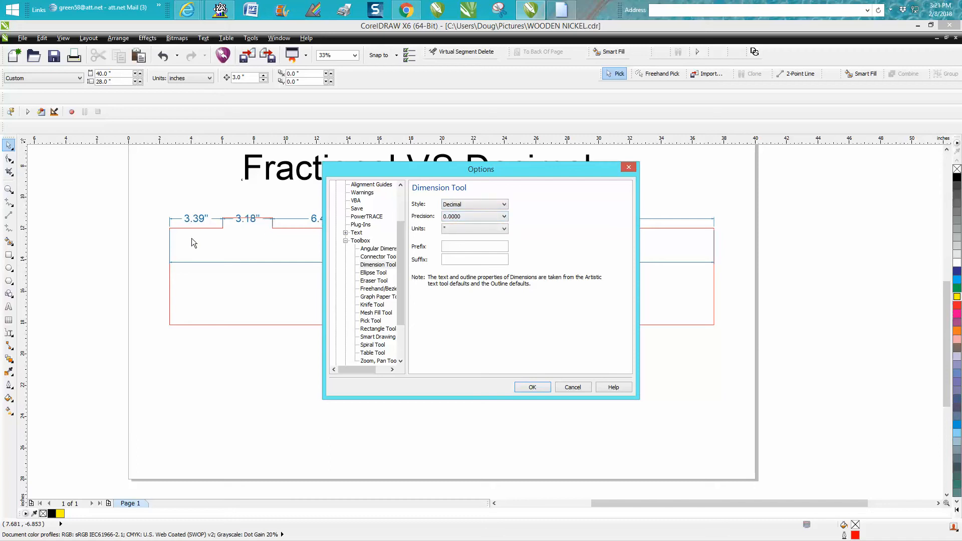
mouse_move(241, 290)
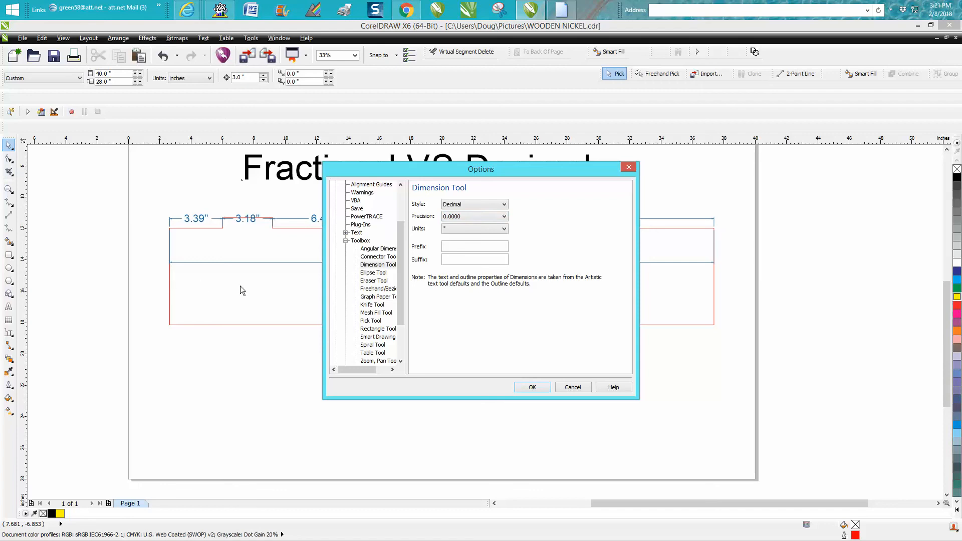
mouse_move(258, 222)
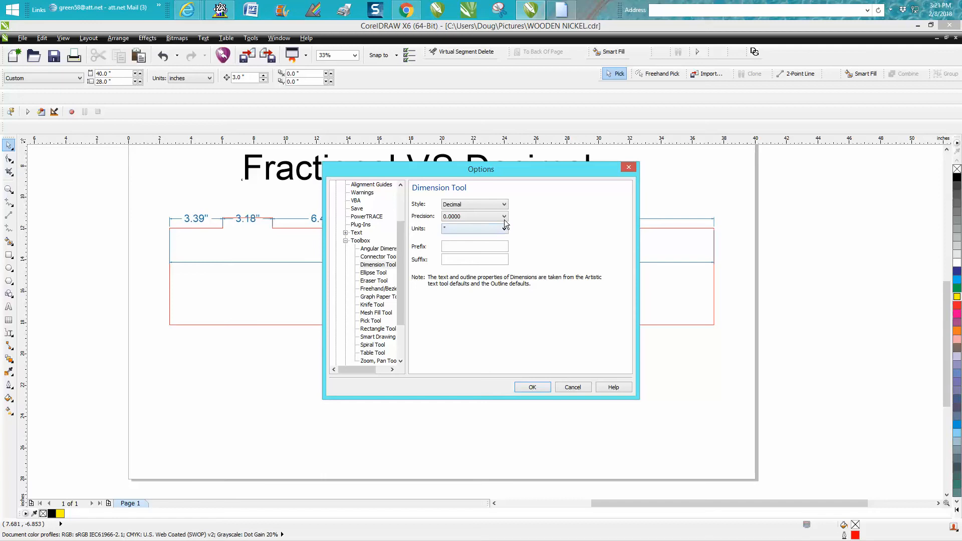
click(503, 216)
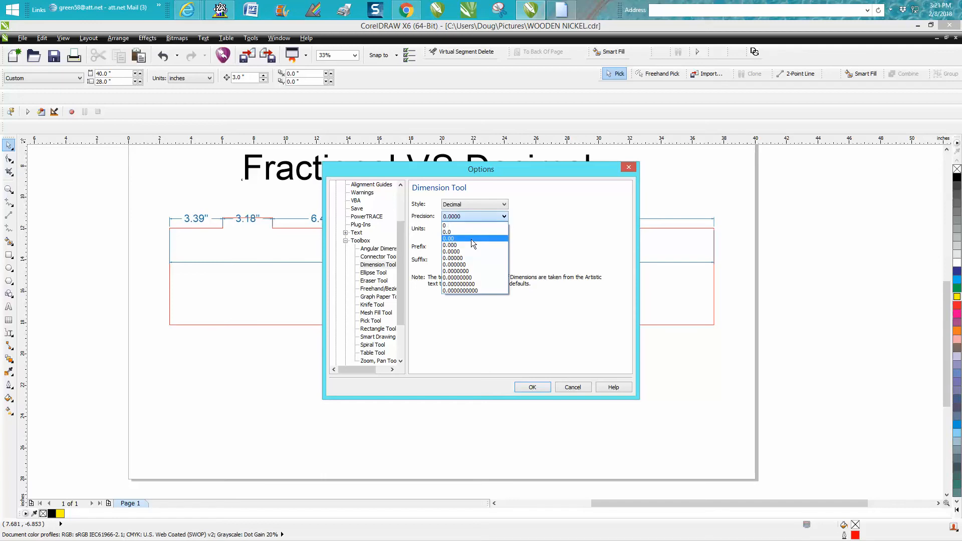
click(473, 228)
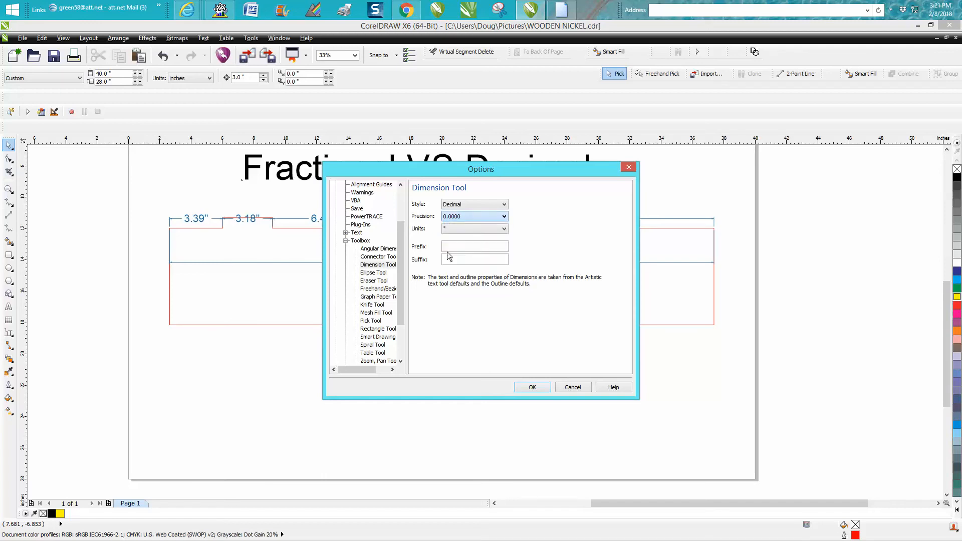
click(532, 386)
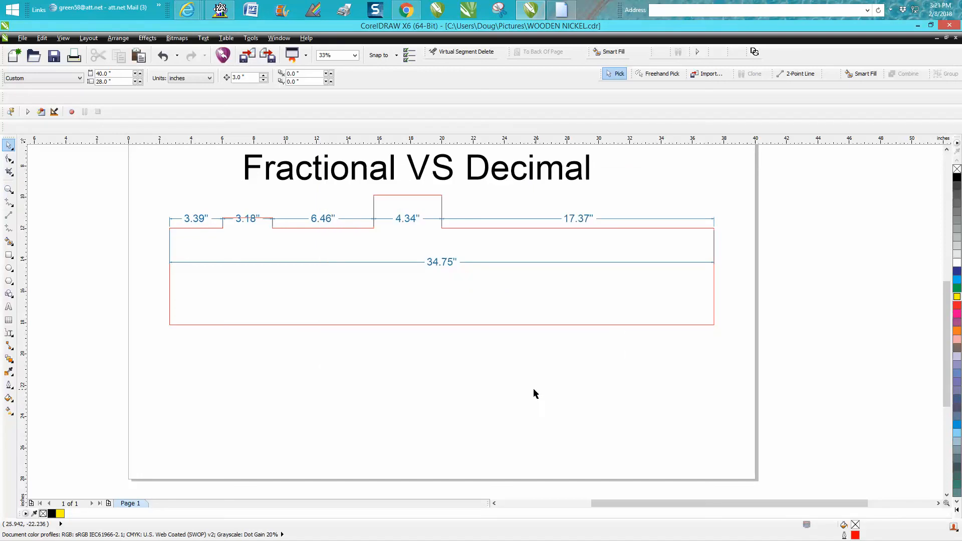
mouse_move(9, 334)
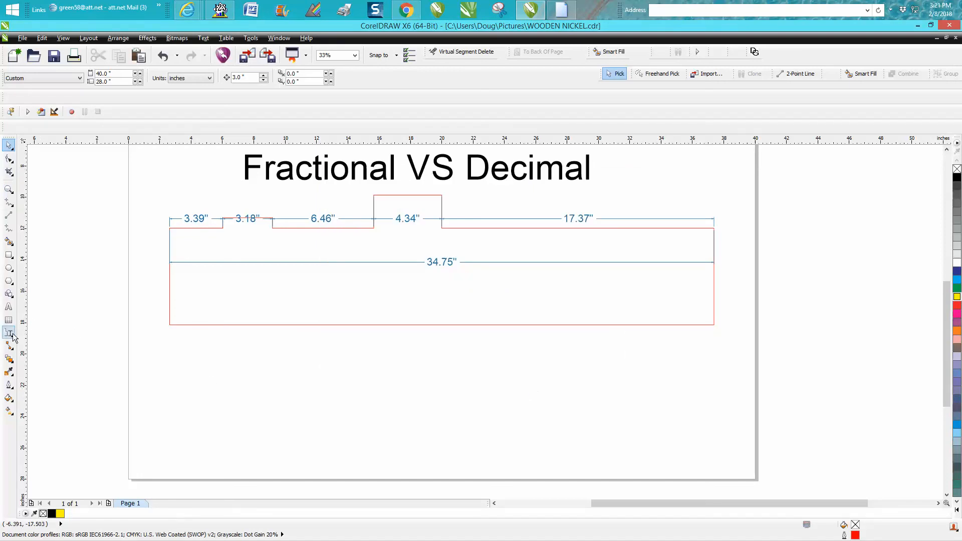
- Relabel the outline's dimensions in four decimals, 3.3902" through 34.7500" overall
click(9, 331)
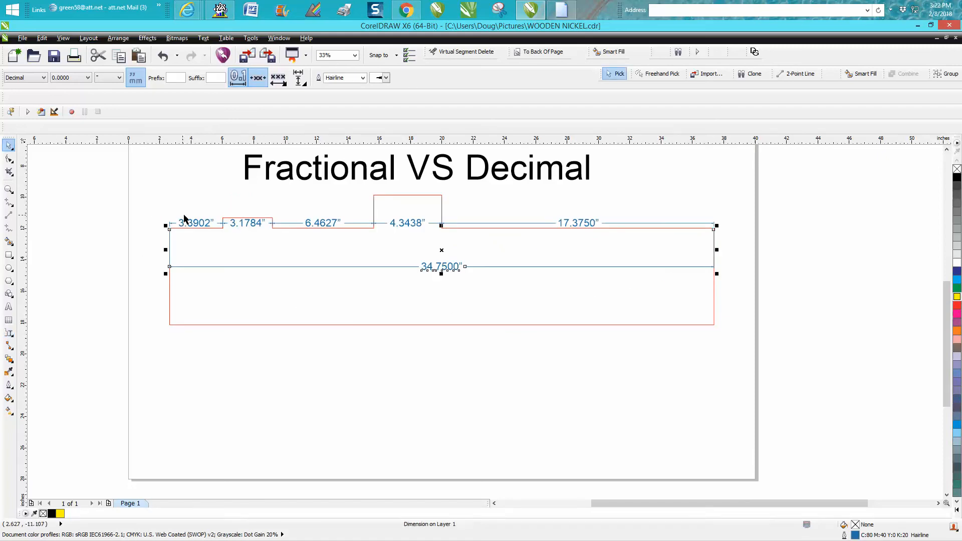
mouse_move(178, 205)
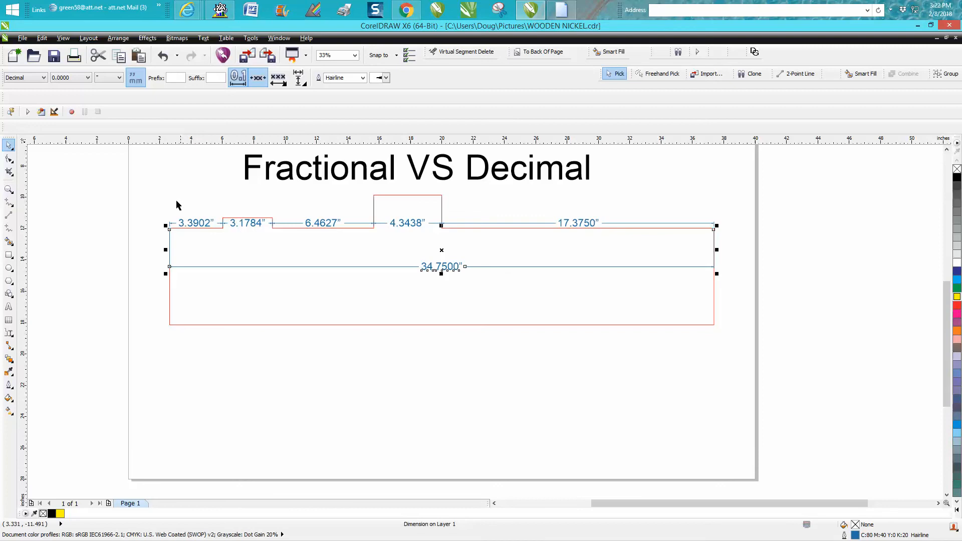
mouse_move(344, 279)
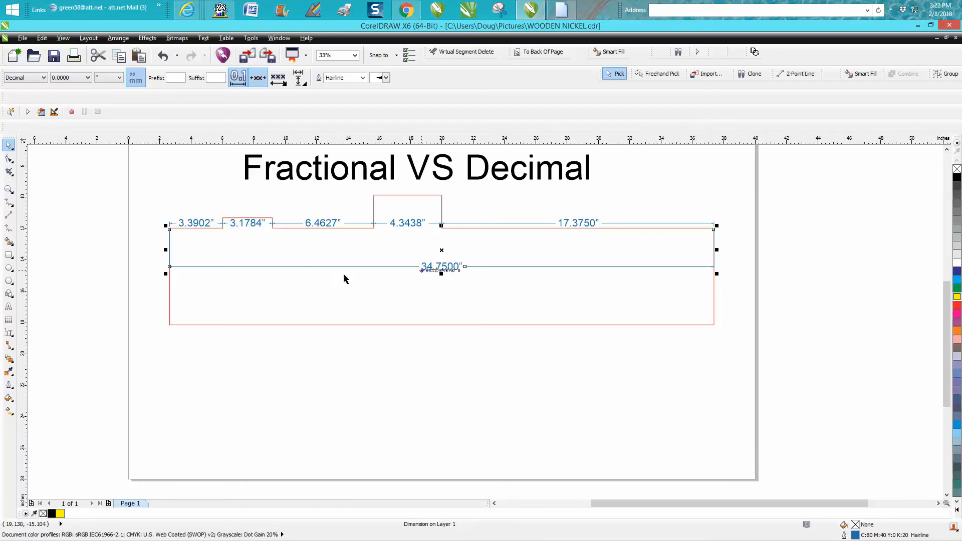
mouse_move(42, 173)
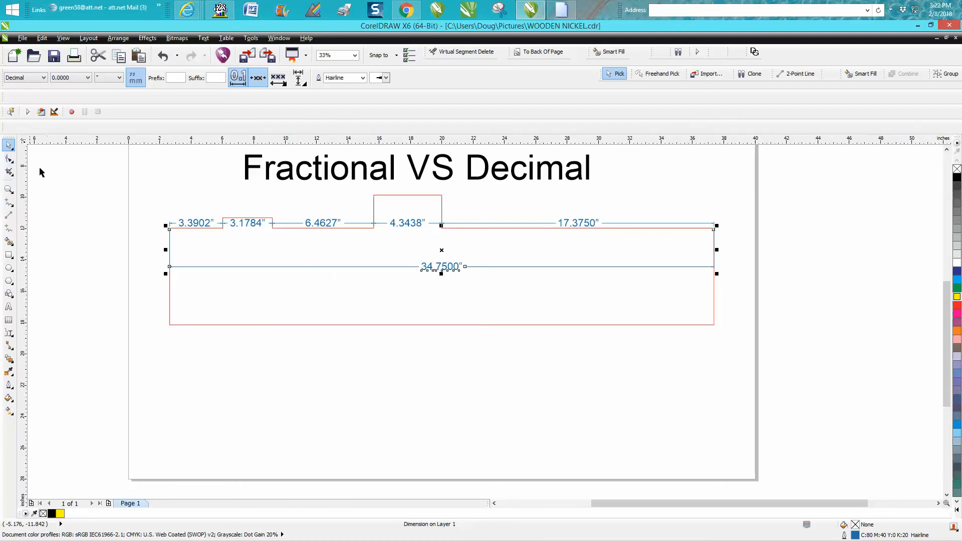
- In Options > Toolbox > Dimension Tool, keep Decimal style and set precision to 0.00
click(9, 189)
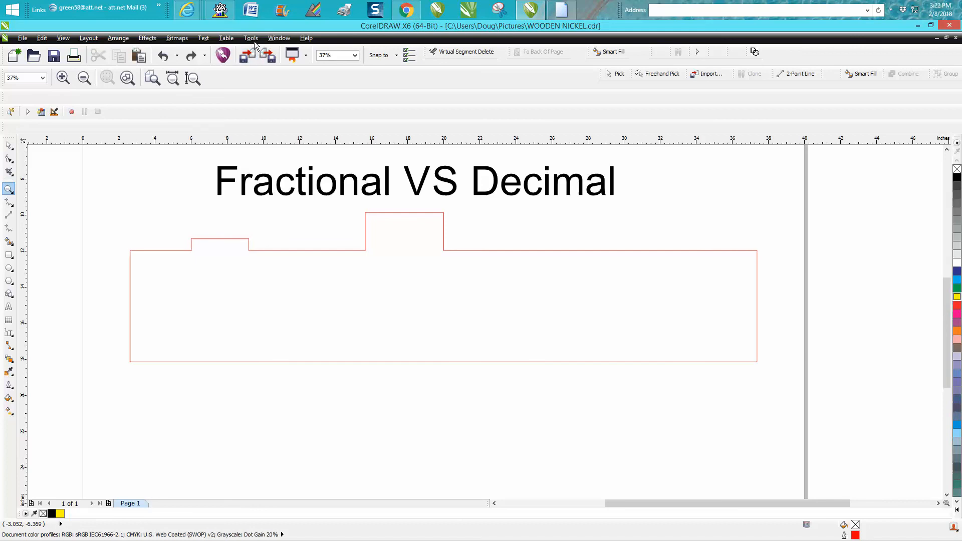
click(251, 37)
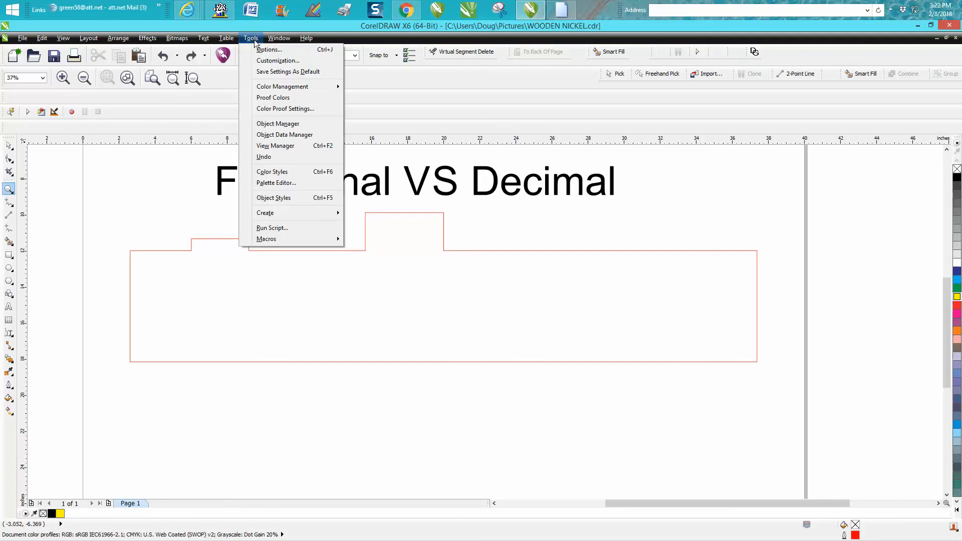
click(278, 60)
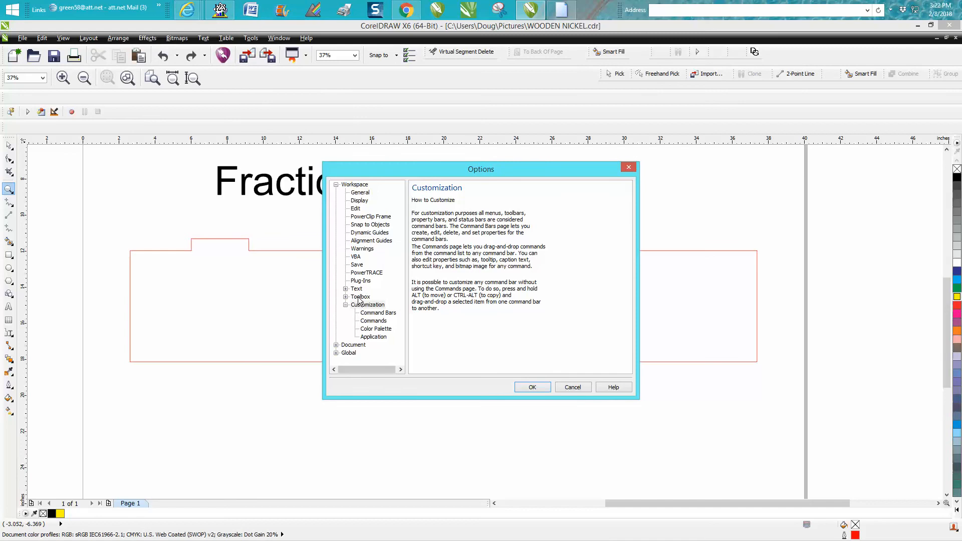
click(361, 298)
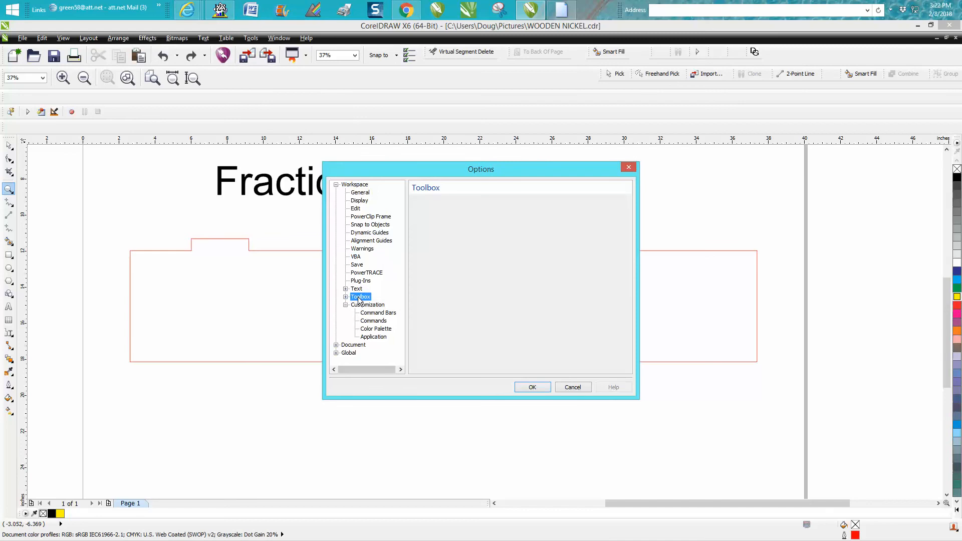
click(345, 296)
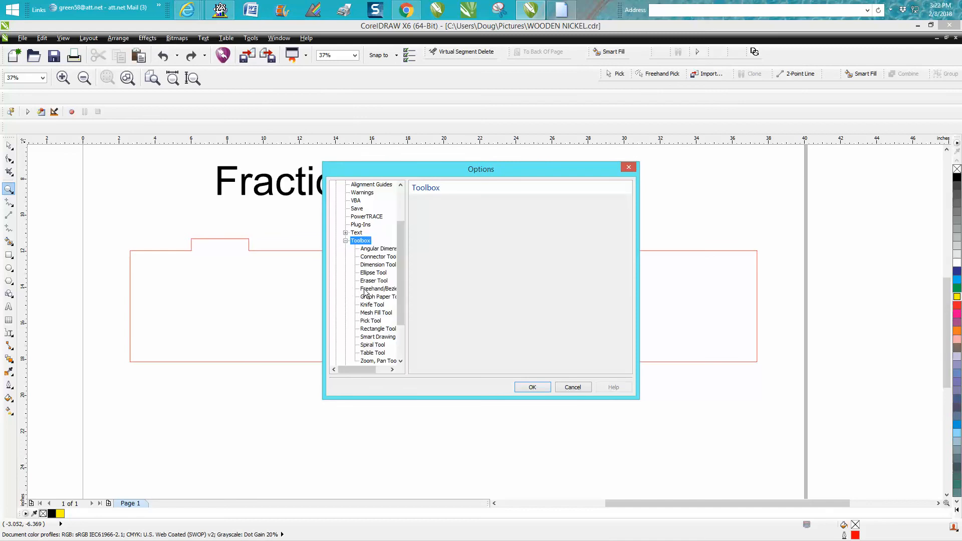
click(378, 265)
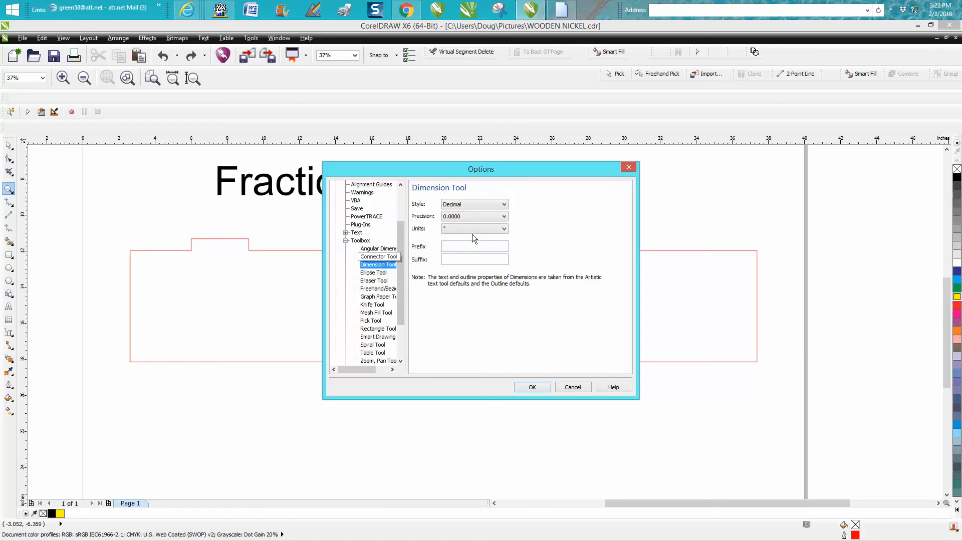
click(503, 216)
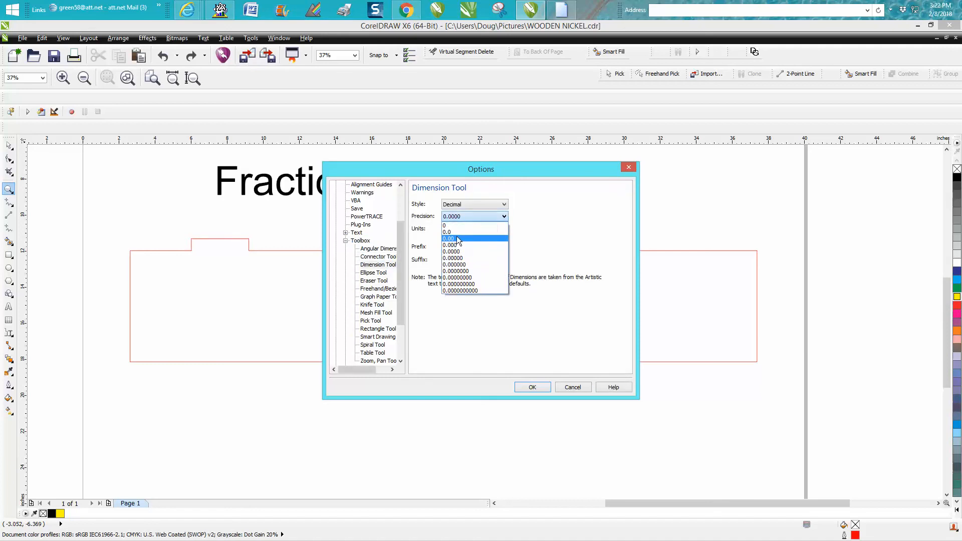
click(449, 238)
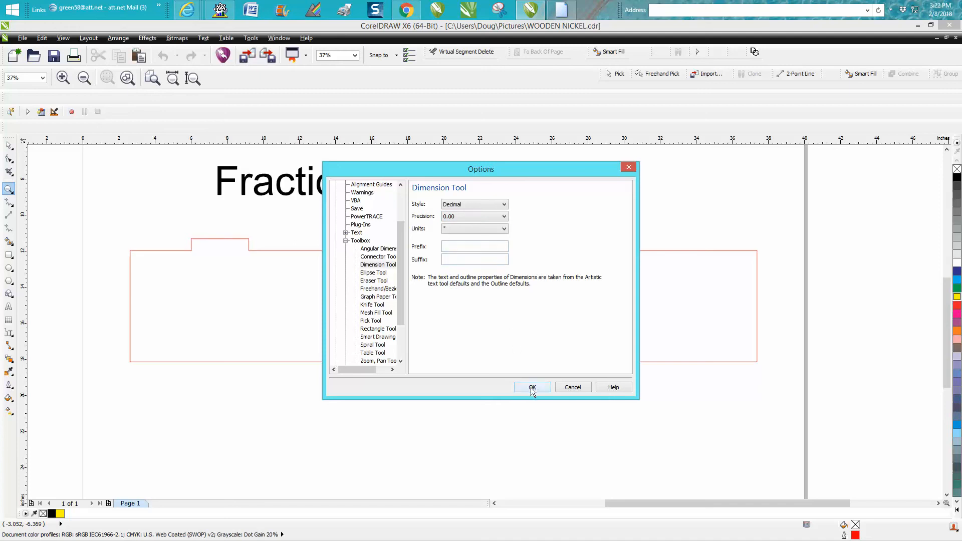
click(531, 388)
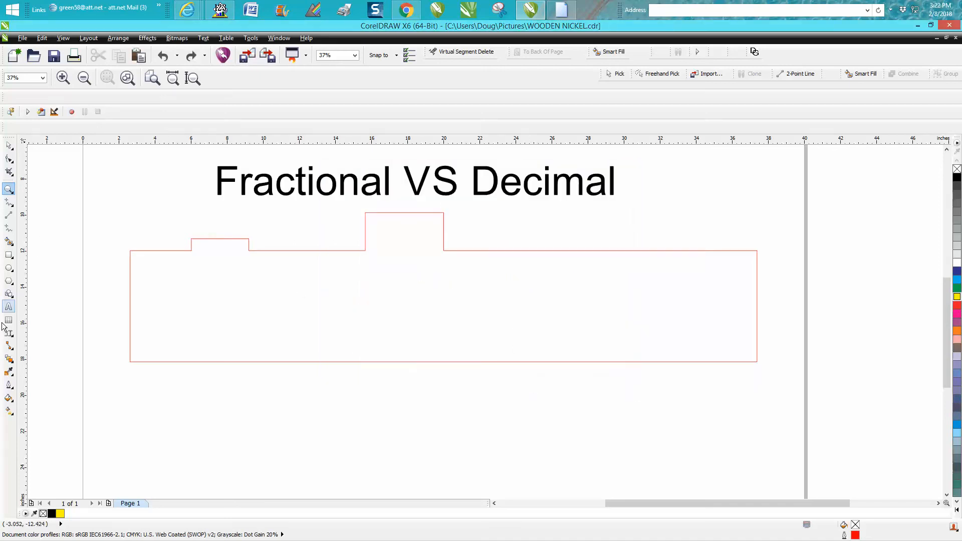
- Dimension the outline's top edges, 3.39" through 17.37", plus 34.75" overall
click(9, 332)
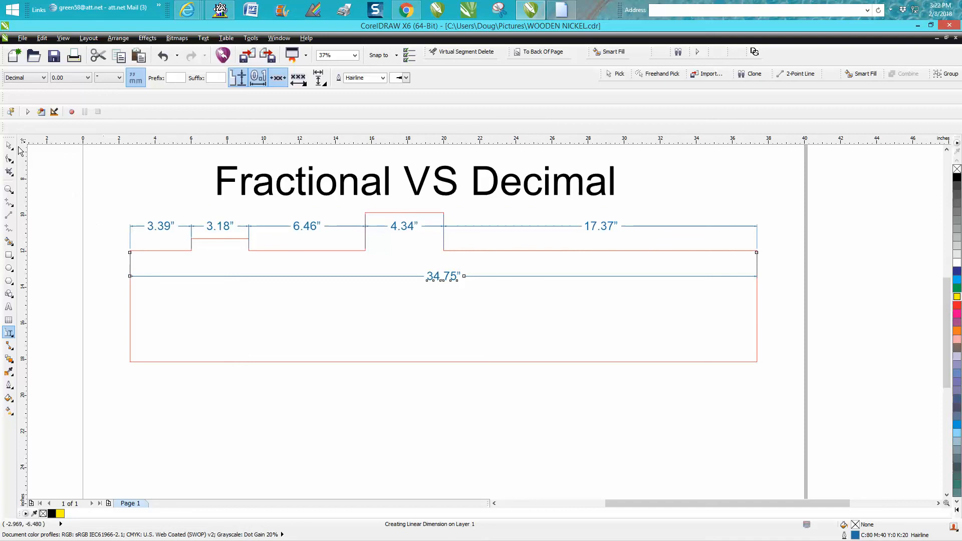
mouse_move(61, 164)
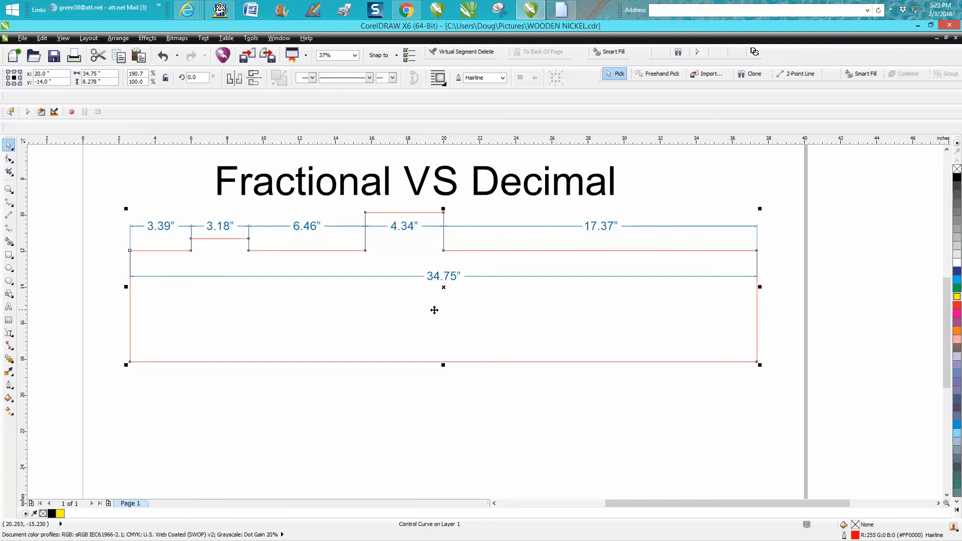
mouse_move(19, 152)
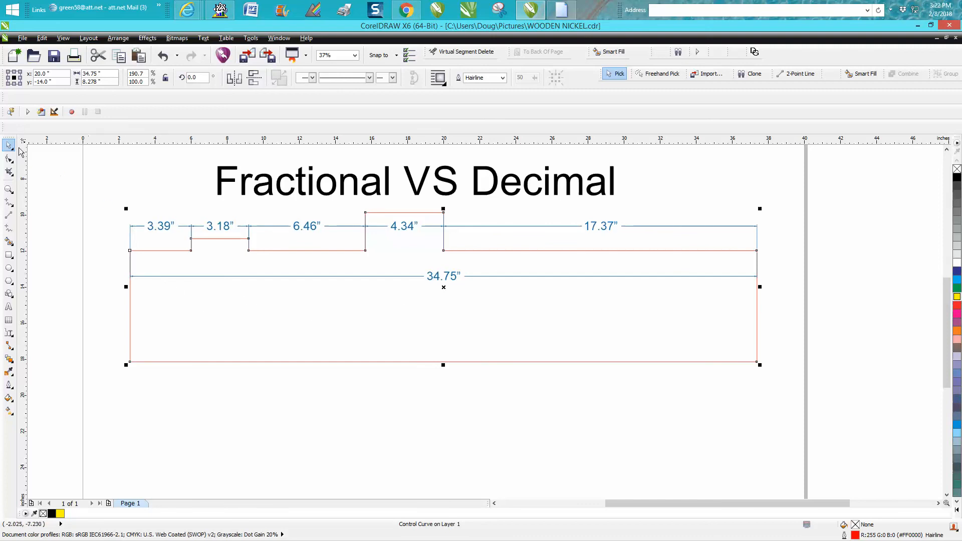
mouse_move(437, 232)
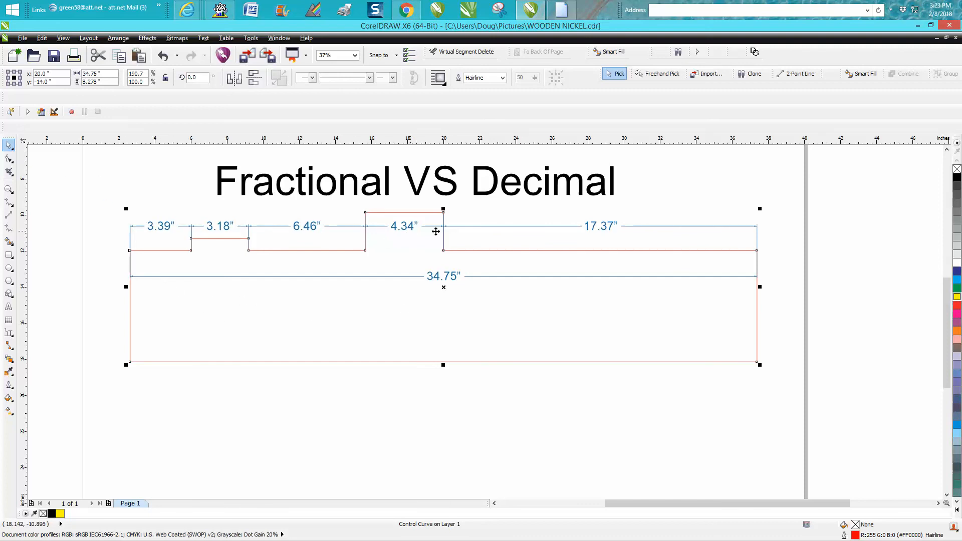
mouse_move(445, 285)
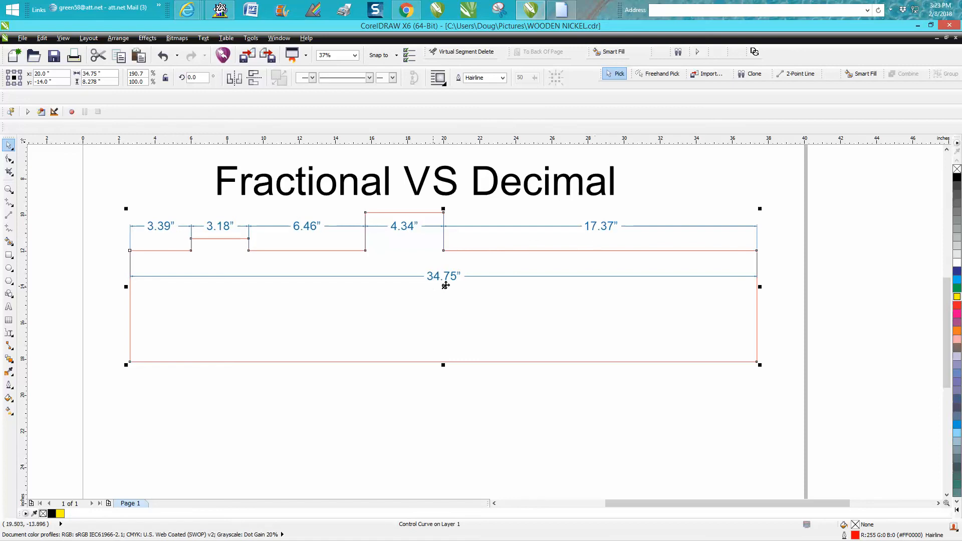
mouse_move(32, 139)
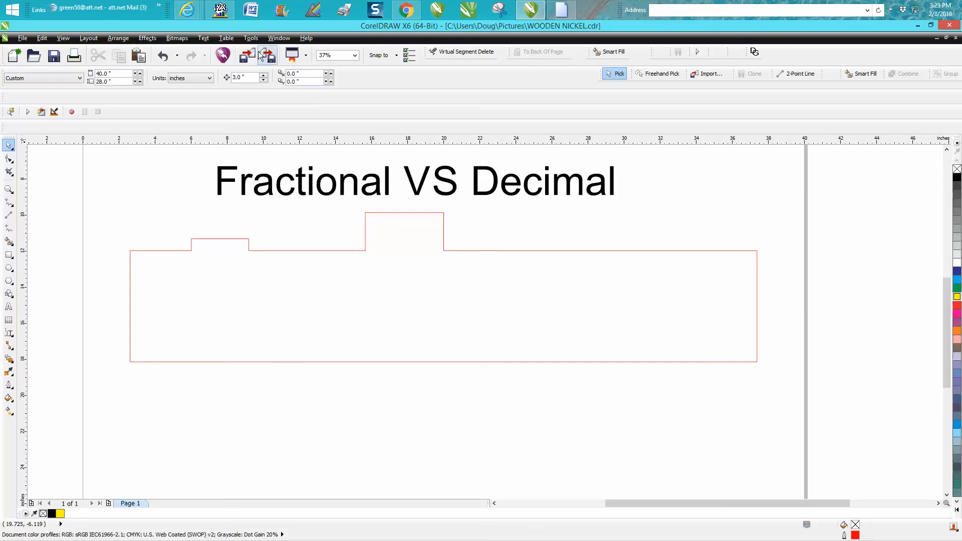
- In Options > Toolbox > Dimension Tool, set Fractional style with 0 1/64 precision
click(250, 38)
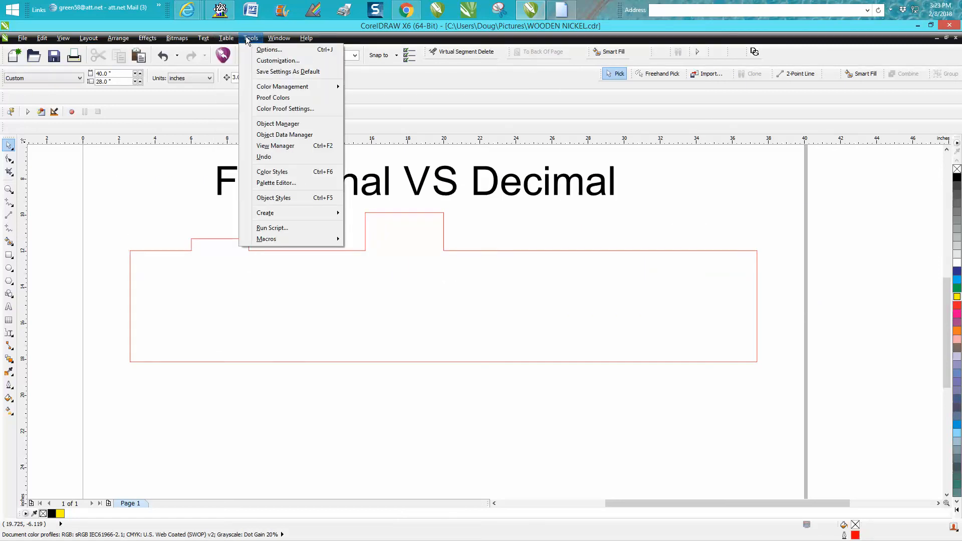
click(277, 60)
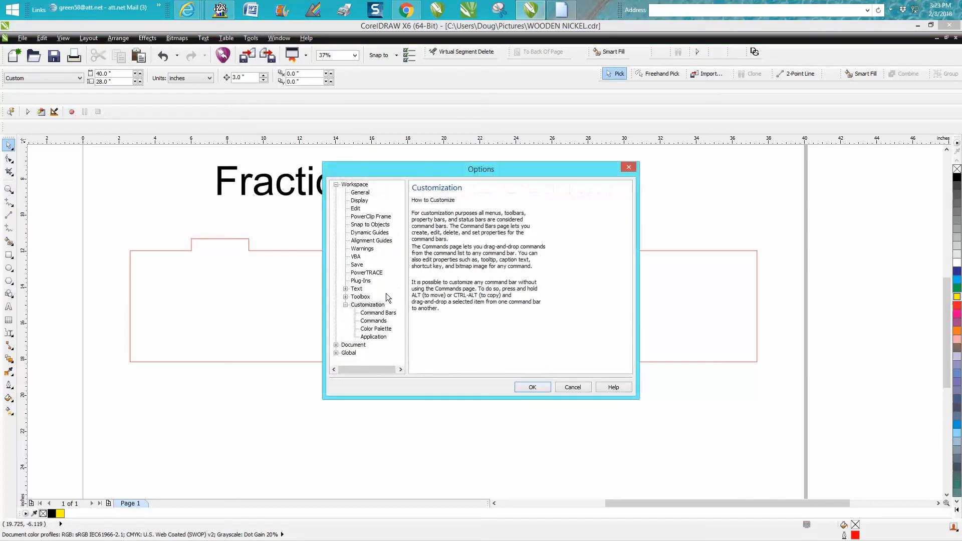
click(361, 296)
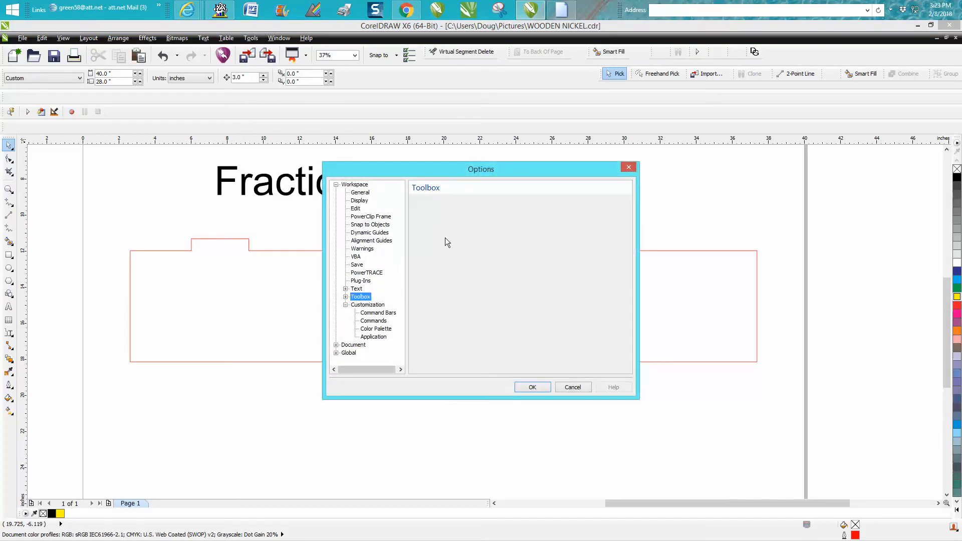
click(345, 296)
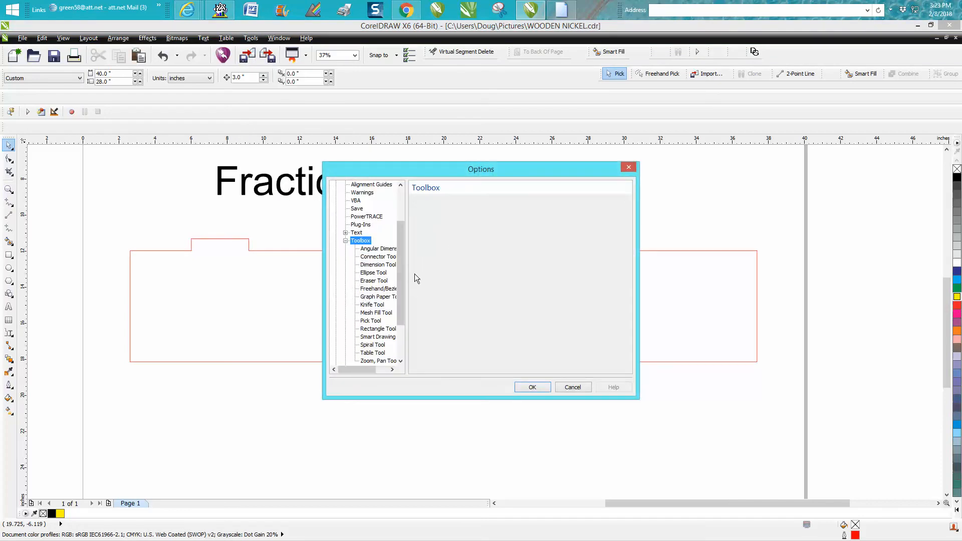
click(377, 265)
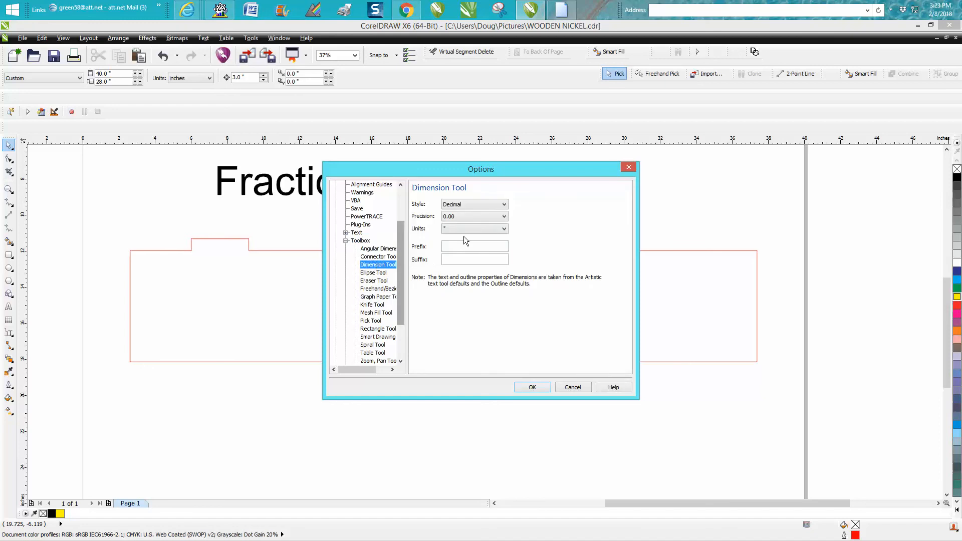
click(503, 205)
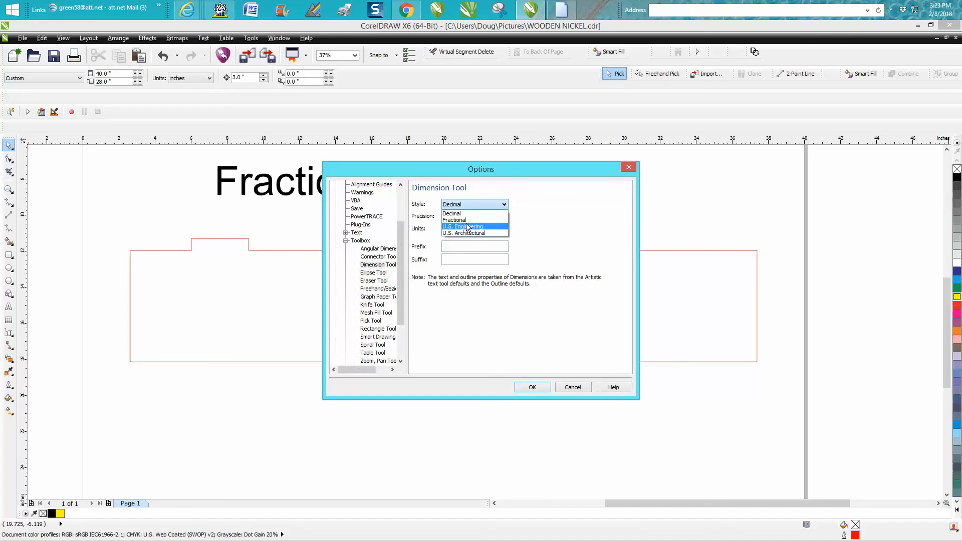
click(463, 227)
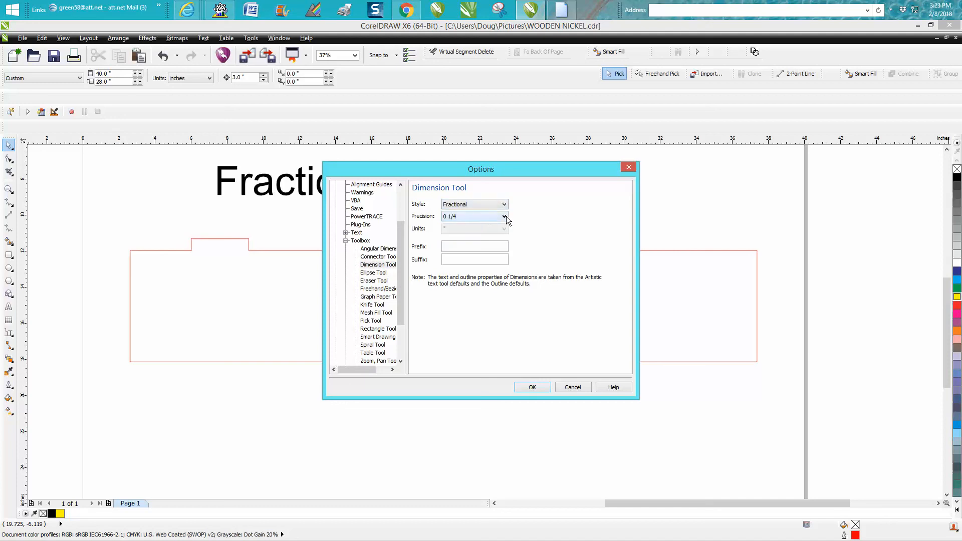
click(504, 216)
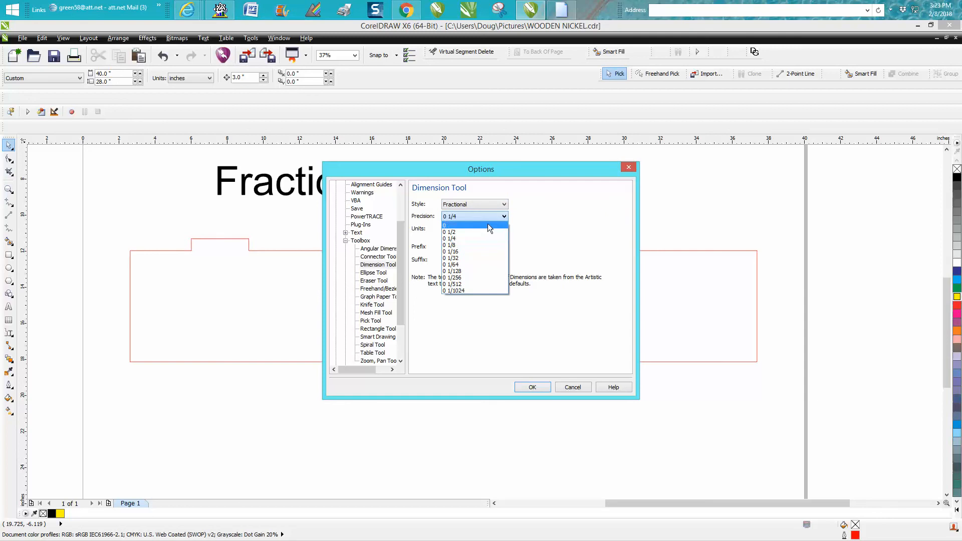
mouse_move(463, 258)
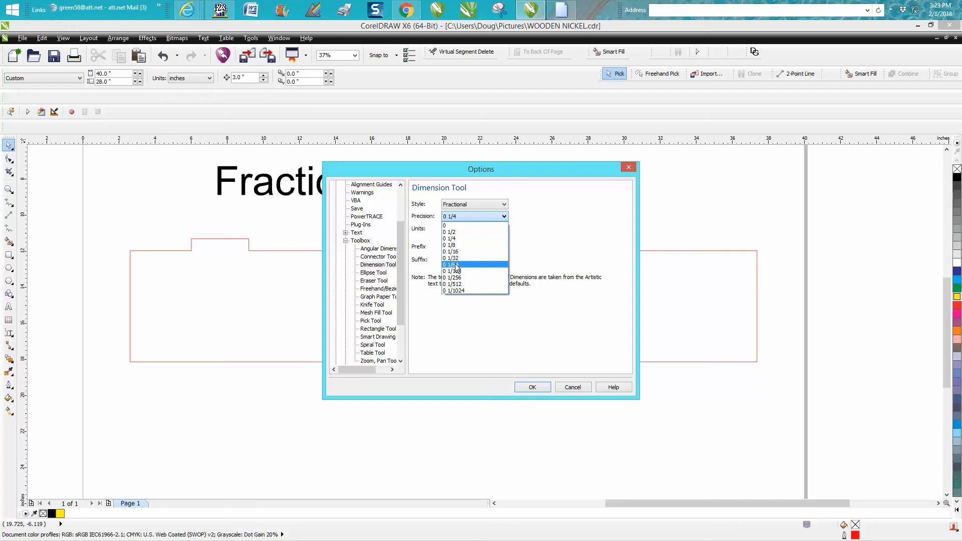
click(453, 264)
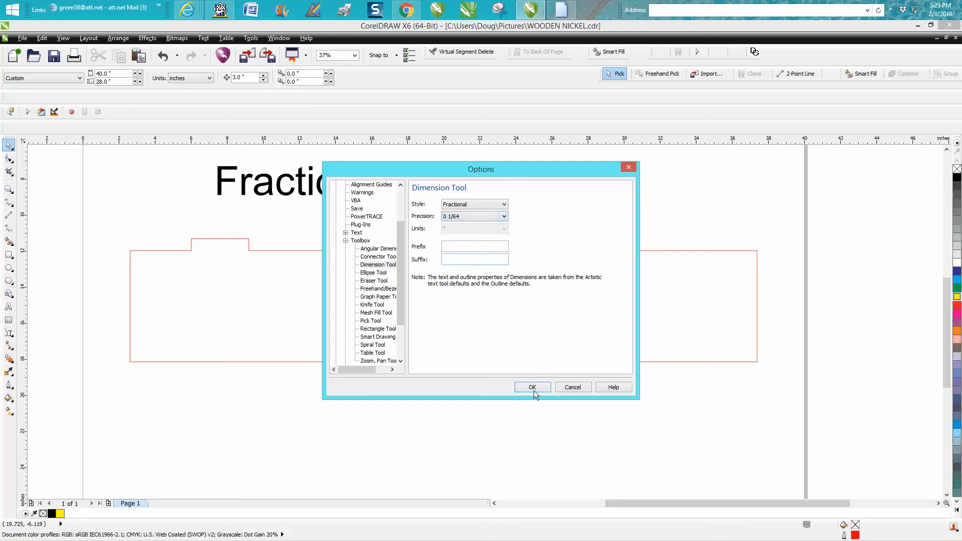
click(532, 387)
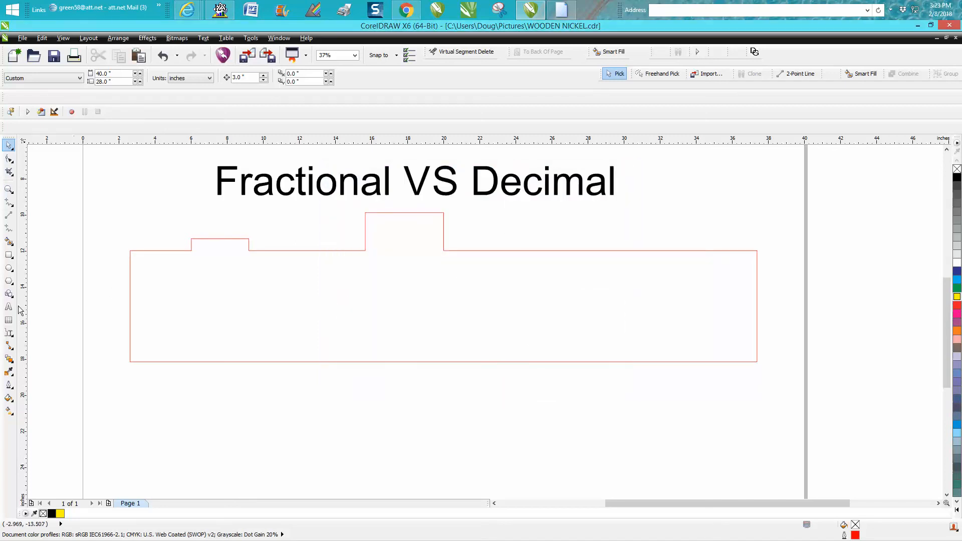
- Dimension the outline's top edges, 3 25/64" through 17 3/8", plus 34 3/4" overall
click(9, 332)
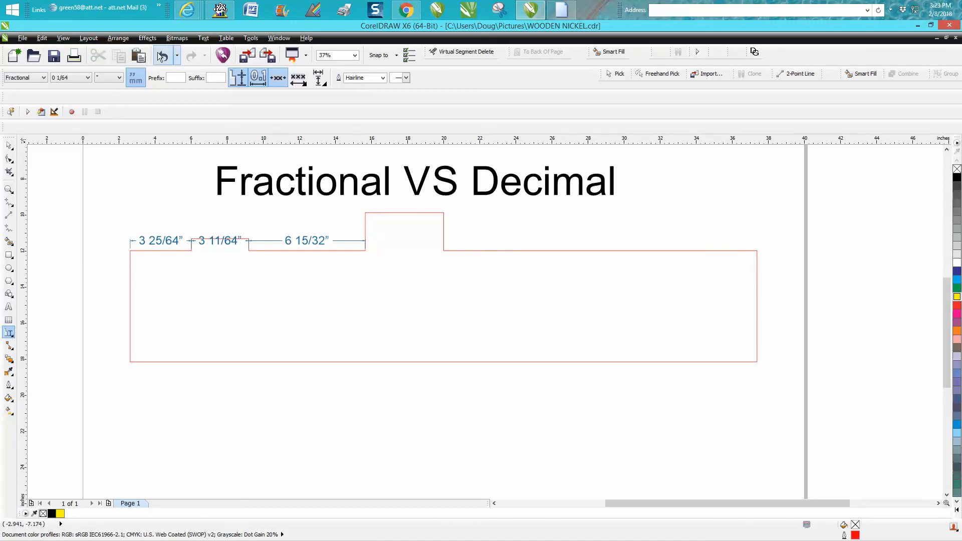
click(162, 55)
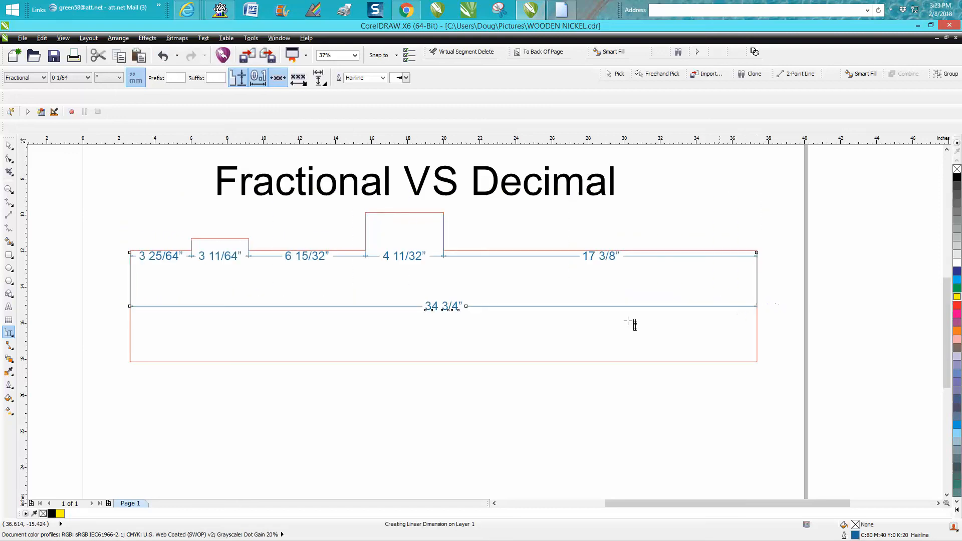
mouse_move(410, 271)
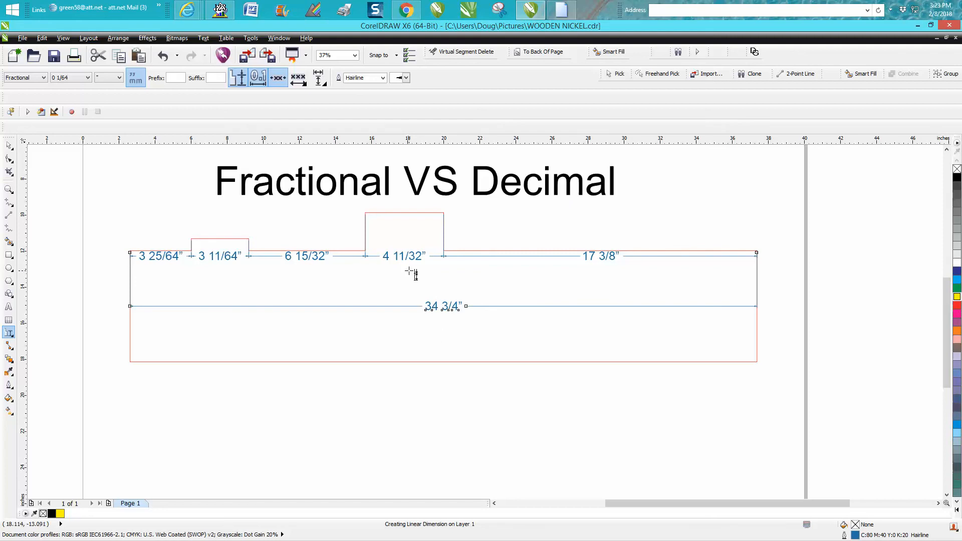
mouse_move(222, 265)
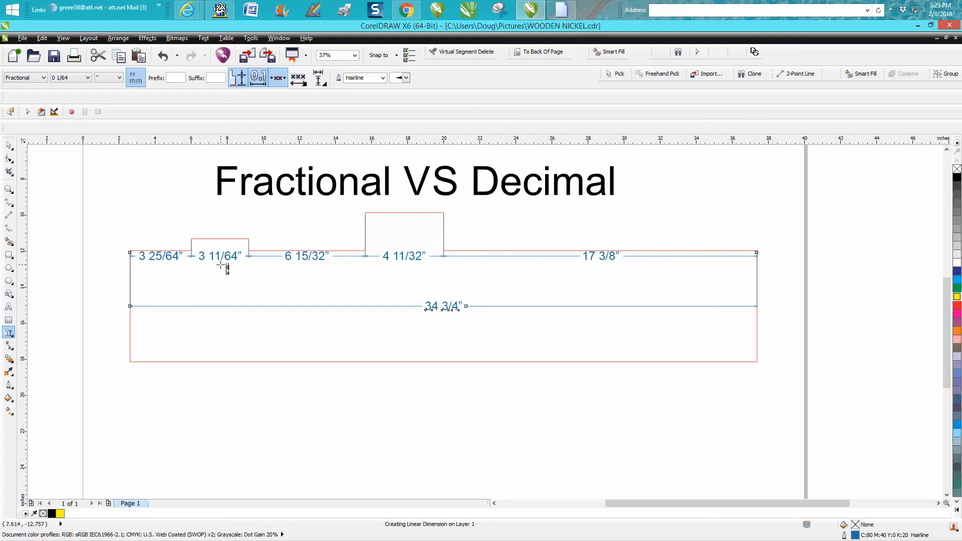
mouse_move(169, 268)
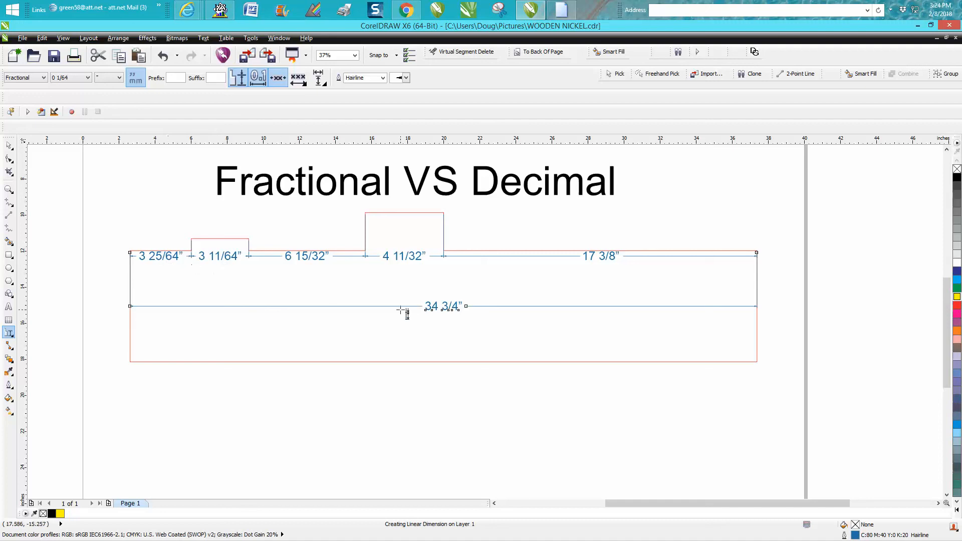
mouse_move(19, 175)
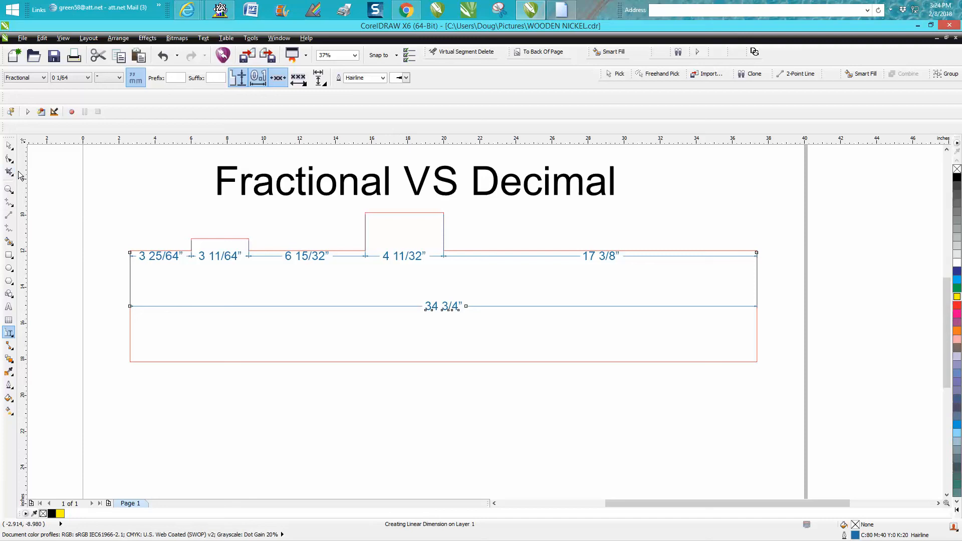